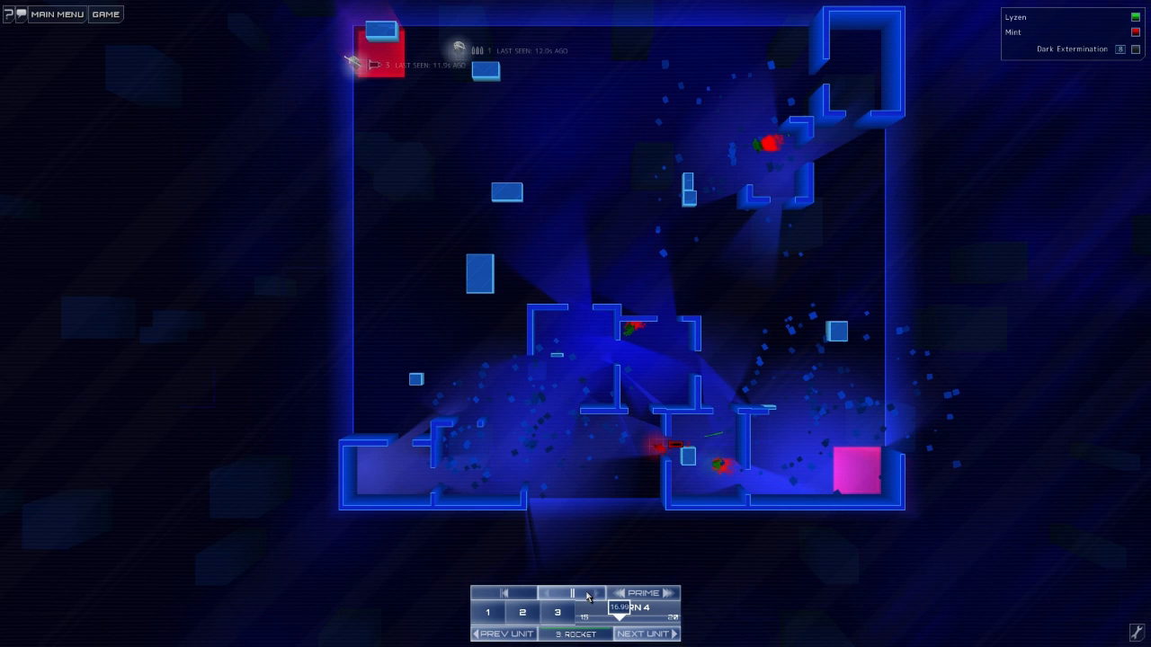
Step: Preview turn 4's planned moves and order the green lower-room soldier to stand
click(583, 609)
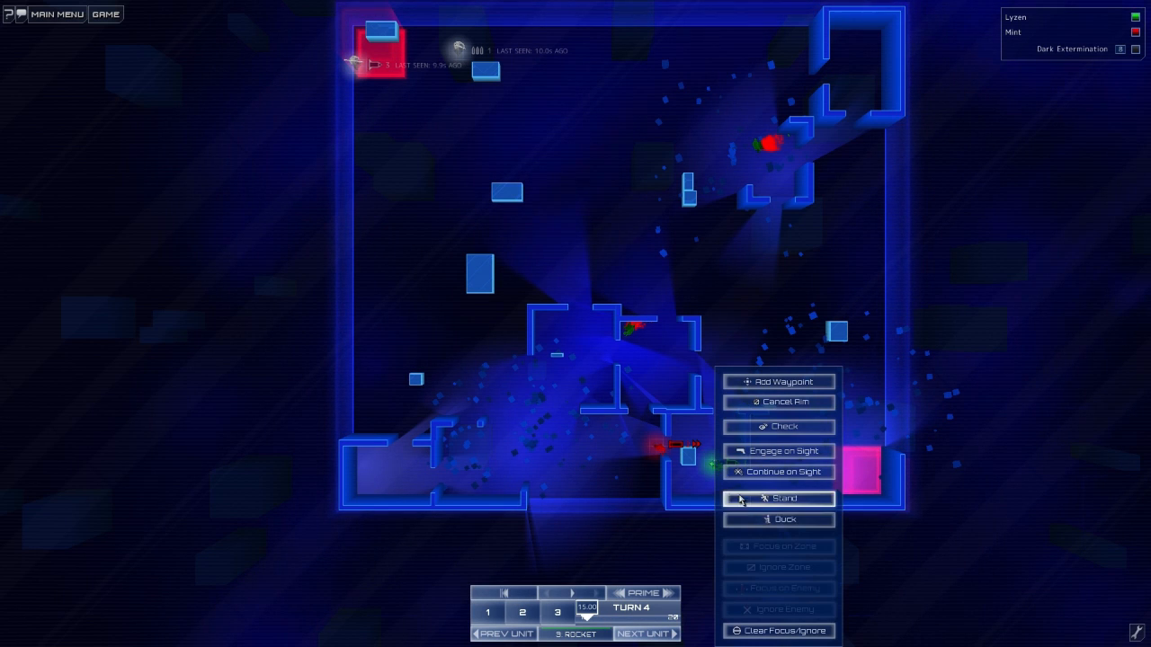
click(779, 499)
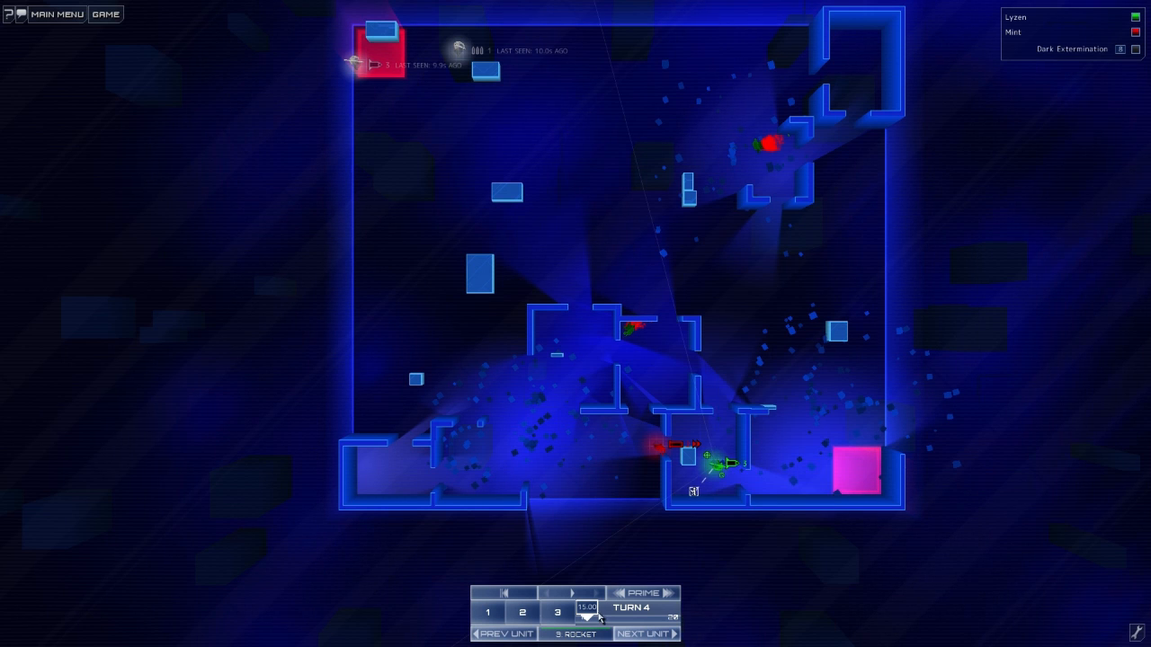
Step: Add a waypoint moving the green soldier toward its room's left edge
click(600, 608)
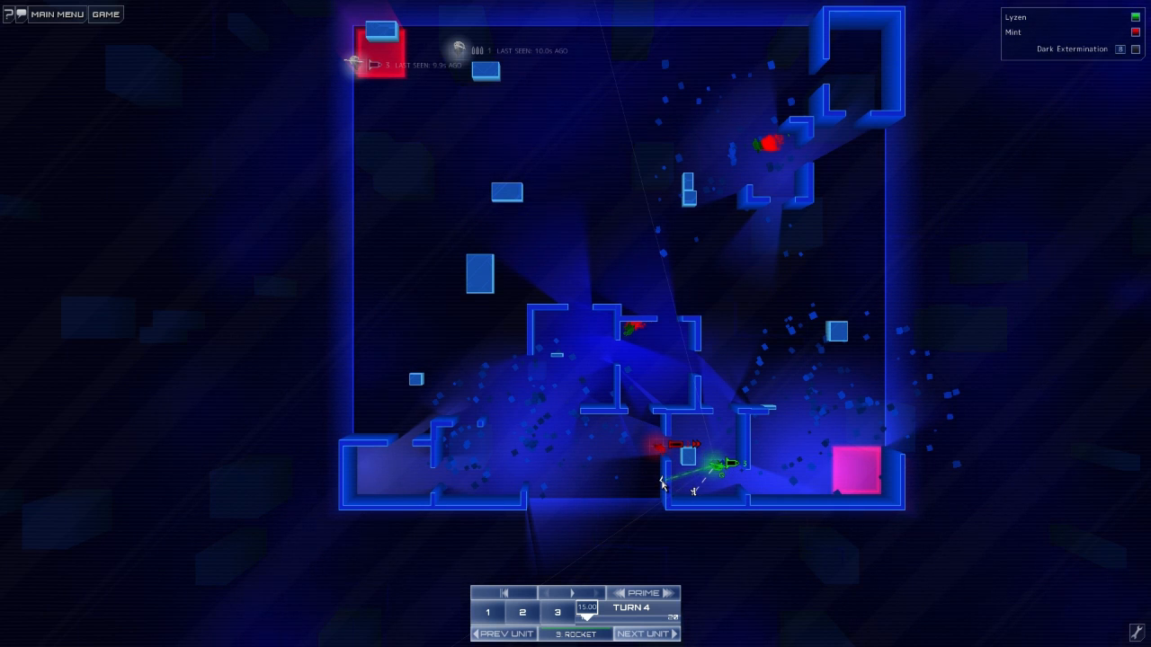
Step: Refine the green soldier's orders and bring up the Submit Turn confirmation
click(558, 607)
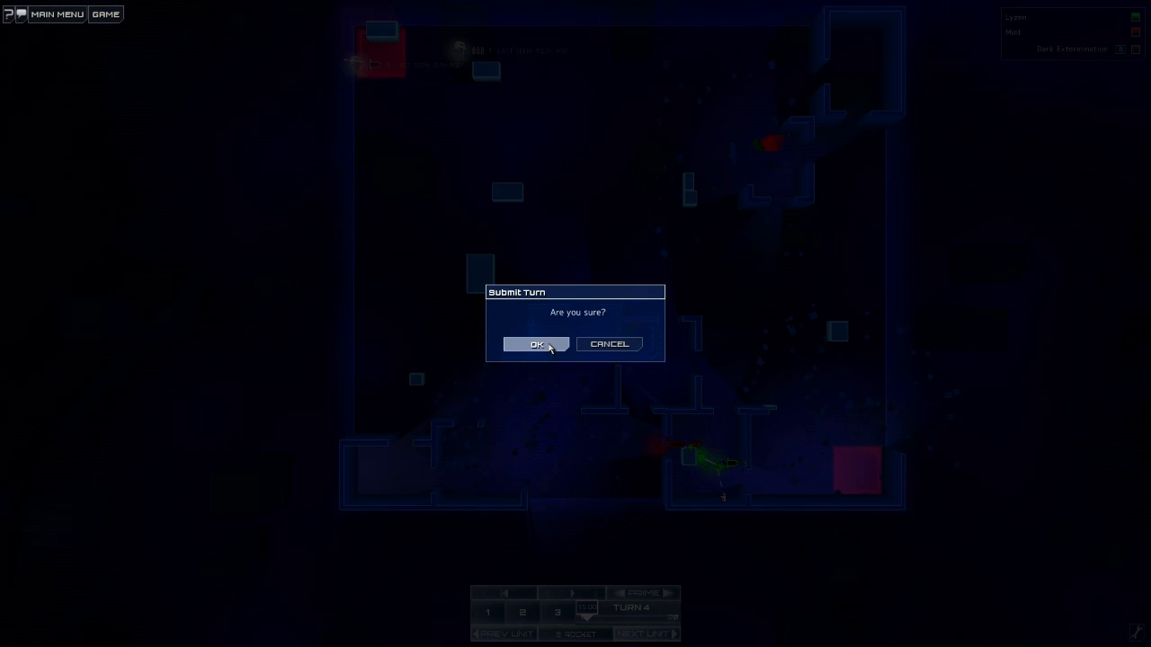
Step: Confirm Lyzen's turn 4 submission and confirm Mint is ready for turn 5
click(536, 344)
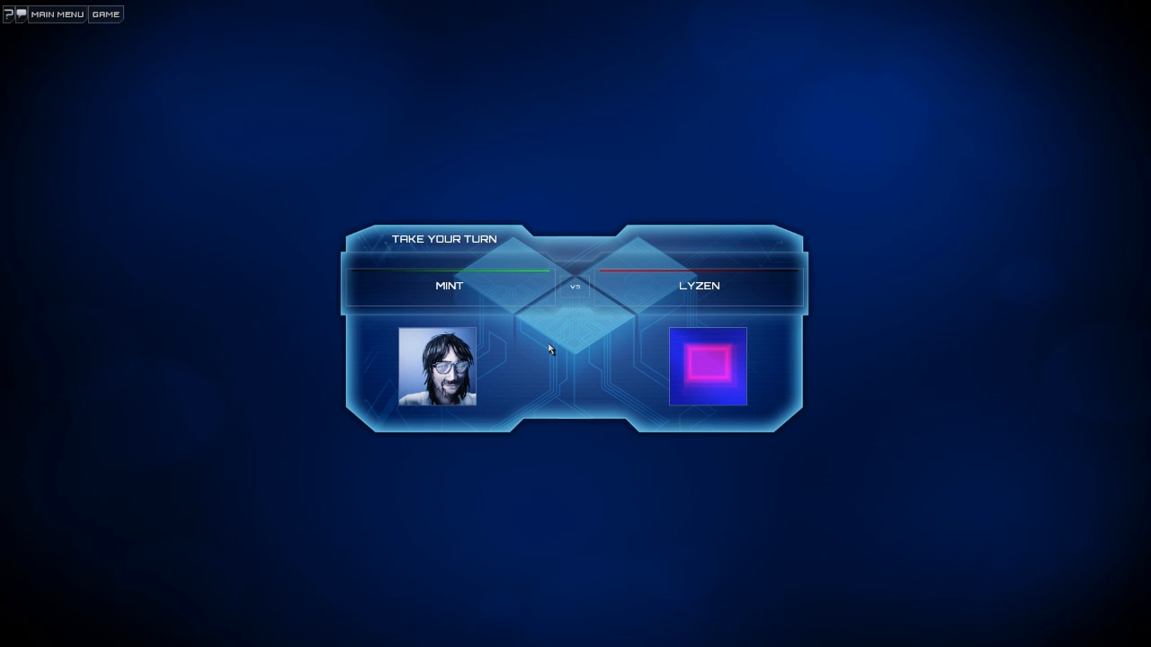
mouse_move(580, 184)
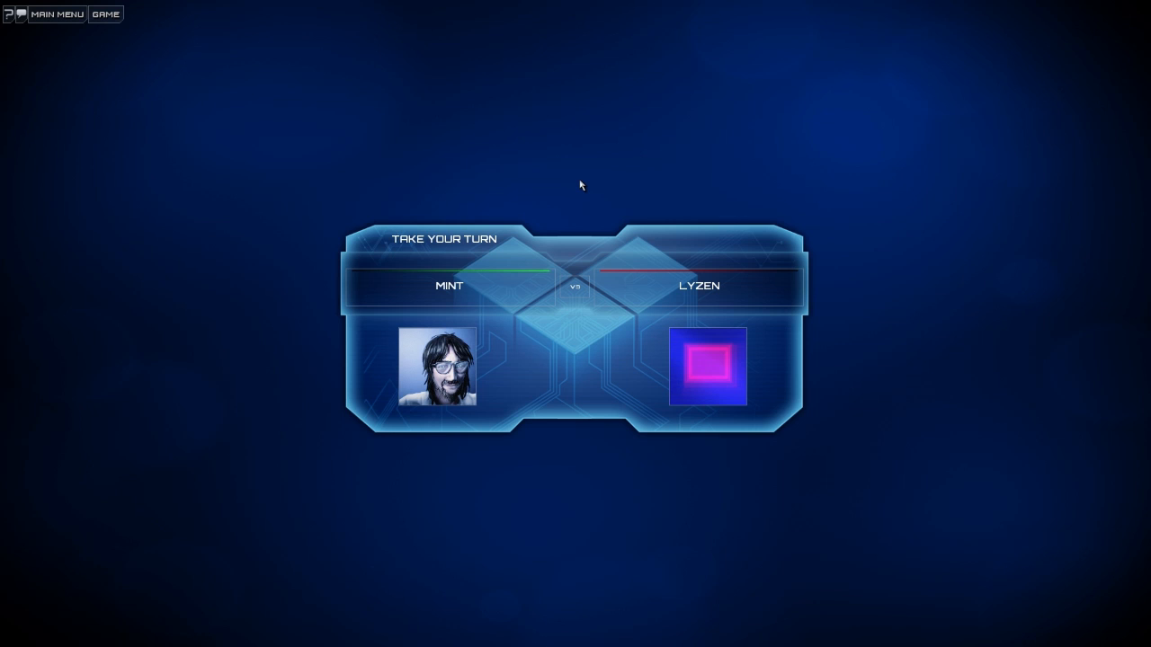
mouse_move(606, 155)
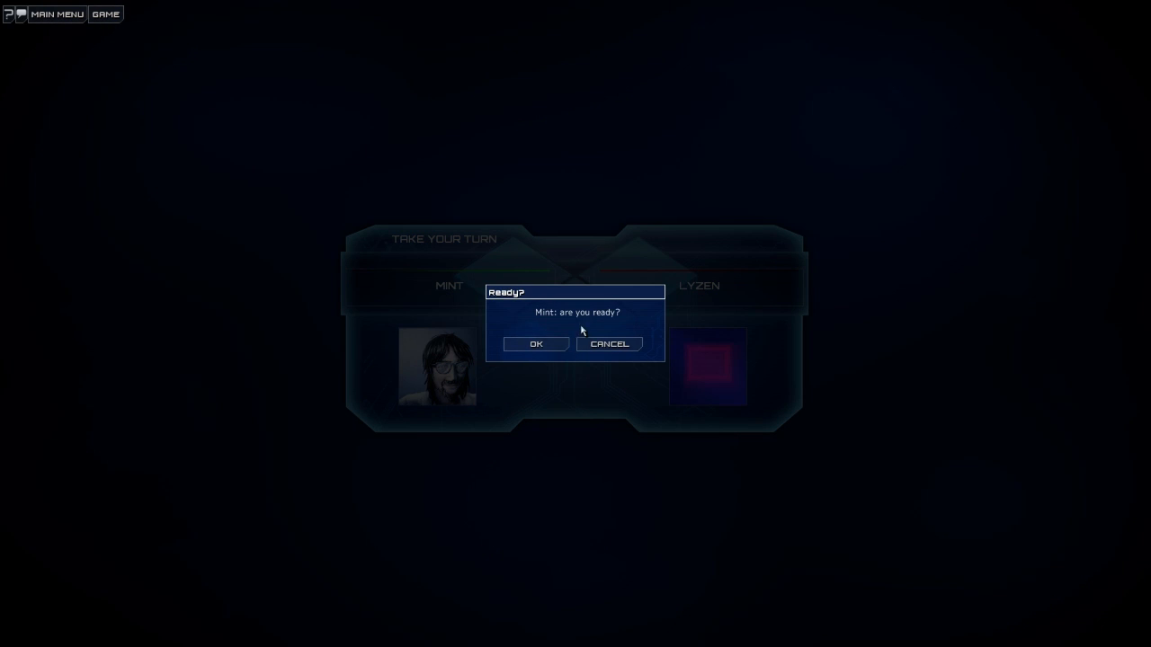
click(535, 343)
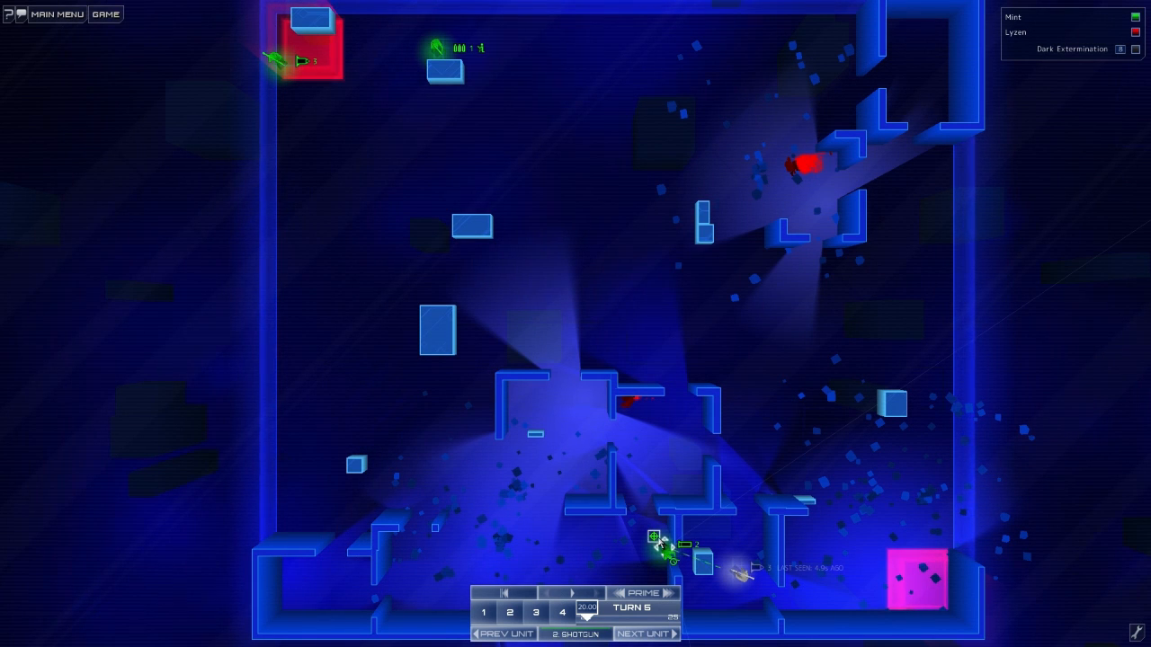
Step: Give turn 5 orders to Mint's soldiers, including the top-left soldier
right_click(655, 553)
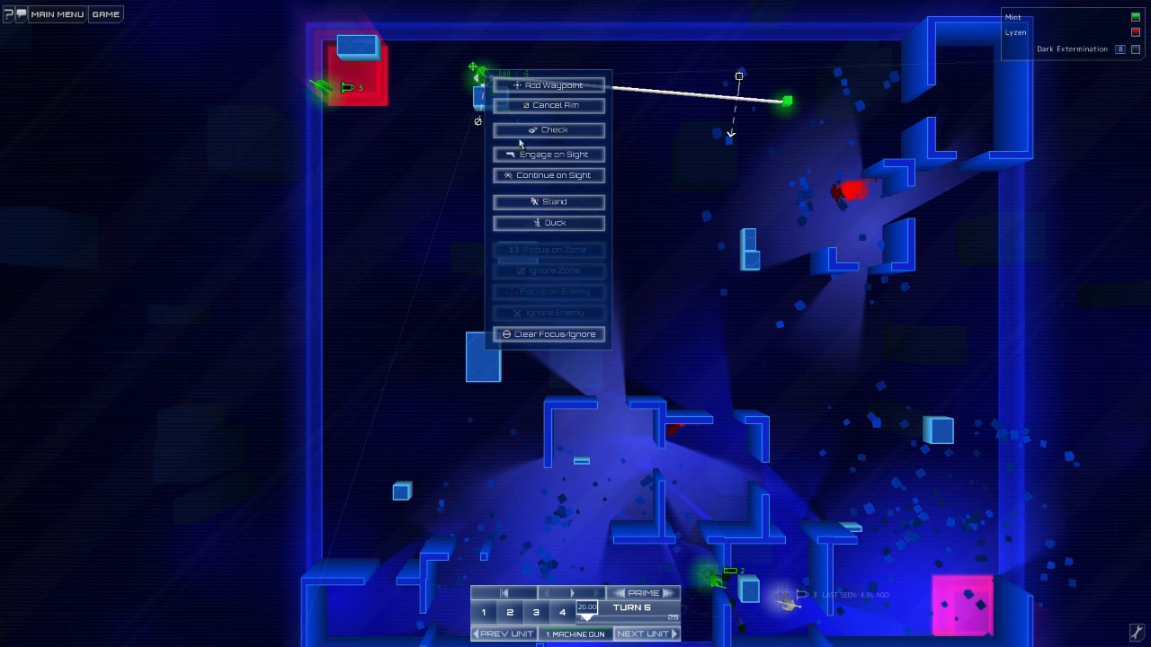
click(548, 85)
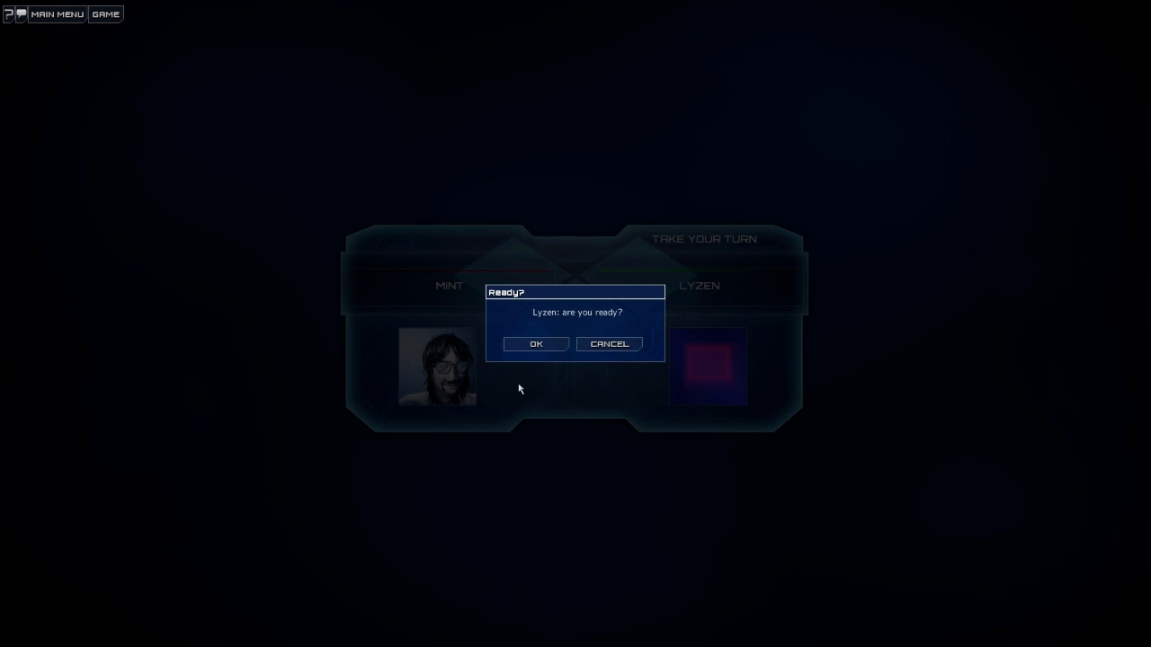
Step: Confirm Lyzen is ready, route the soldier south past the crate, and request submission
click(535, 344)
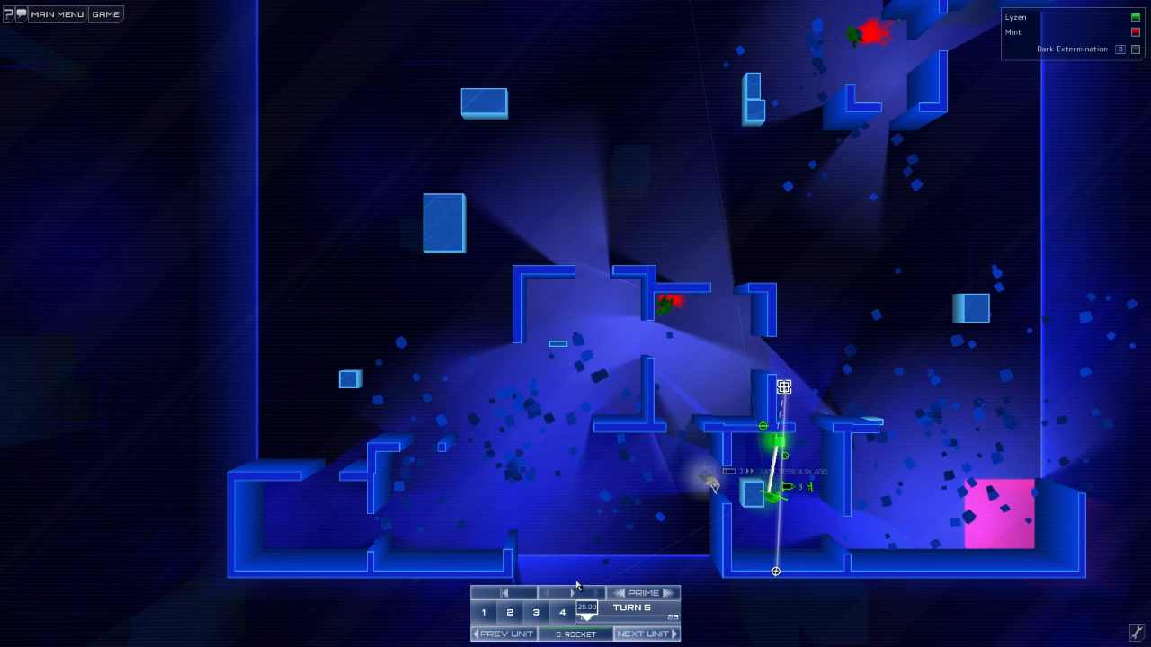
click(574, 610)
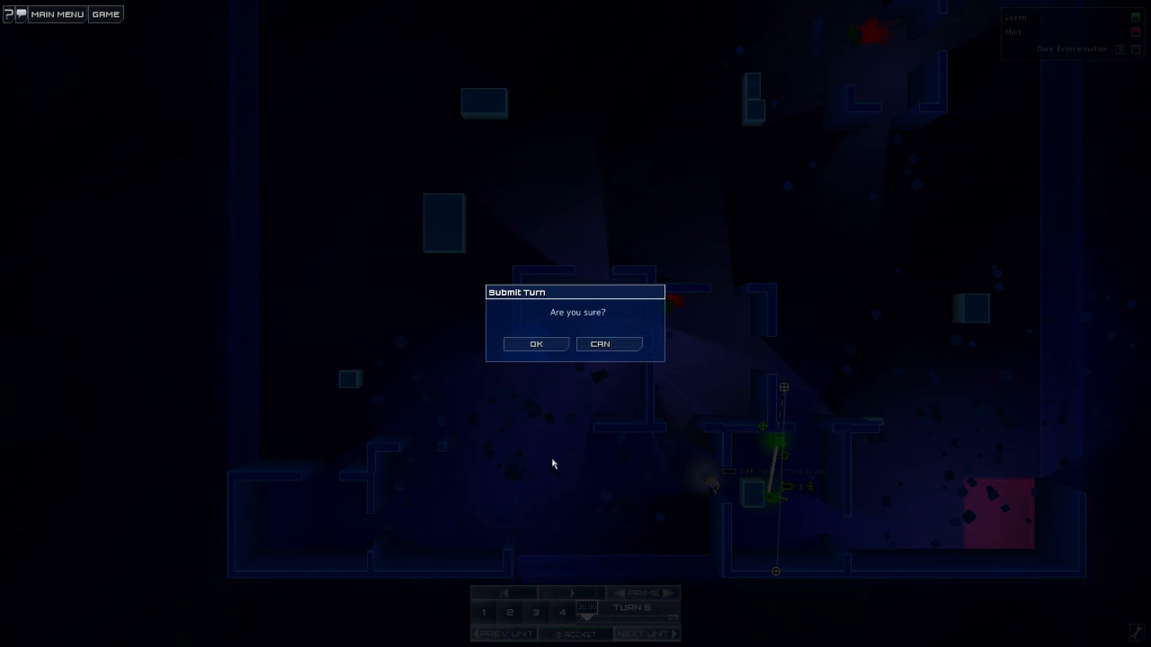
Step: Confirm Lyzen's turn 5 submission and accept Mint's Ready prompt
click(536, 343)
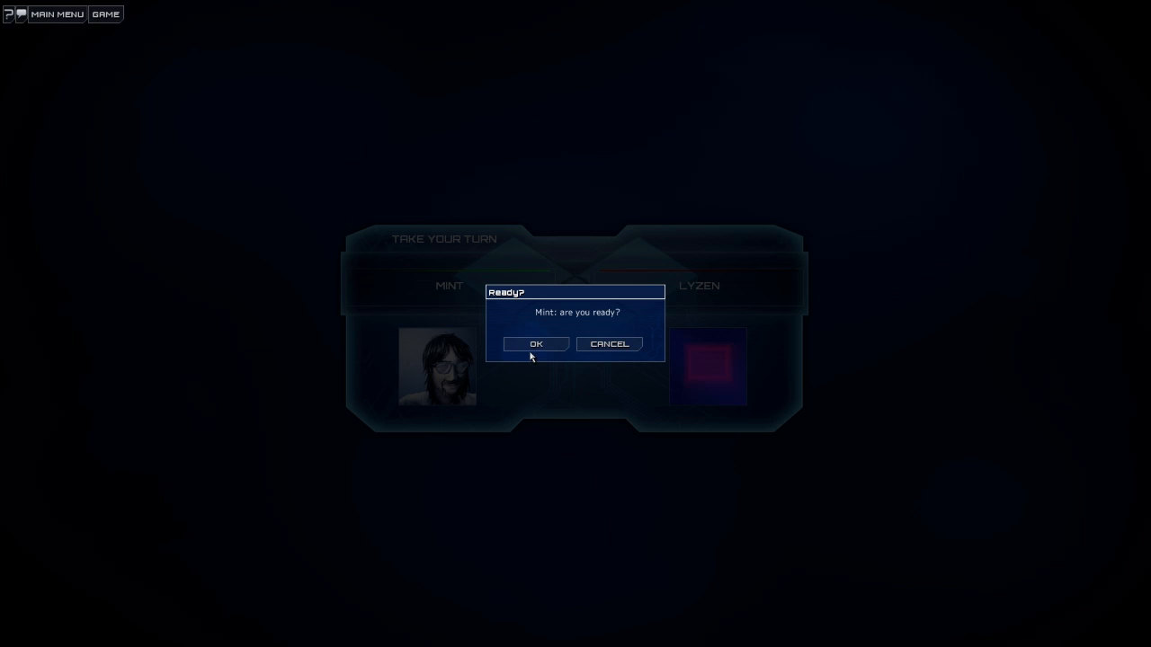
click(535, 343)
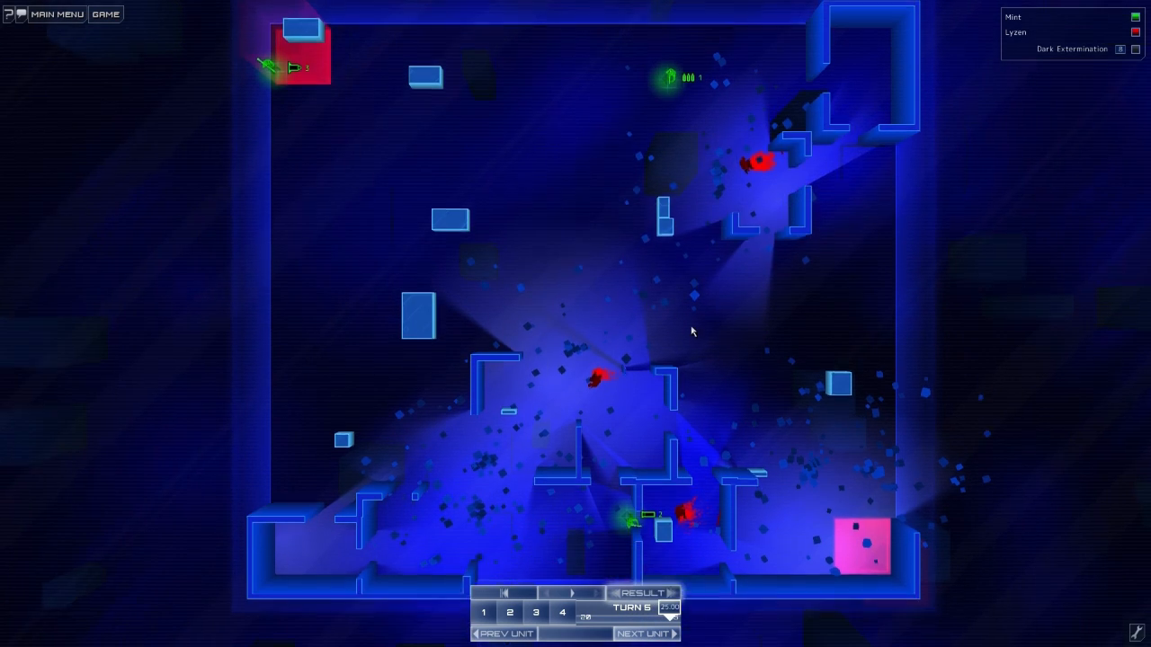
Step: Play the turn 5 result through to Mint's victory at score 50
click(581, 602)
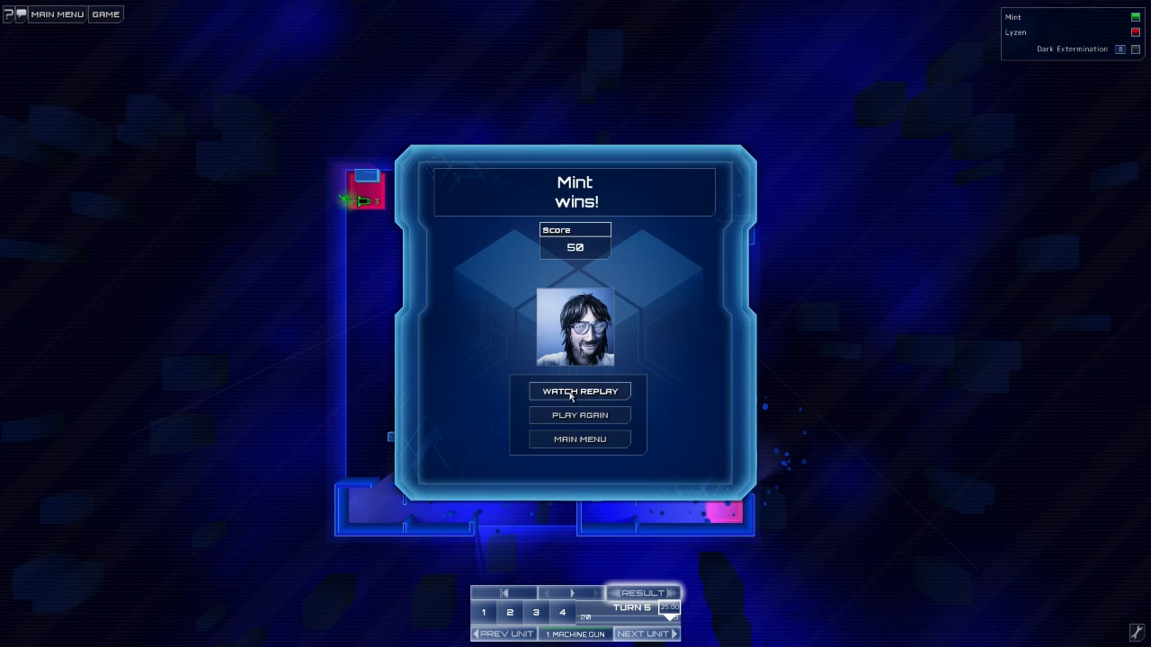
Step: Watch the finished match's replay from turn 1 through turn 5
click(578, 390)
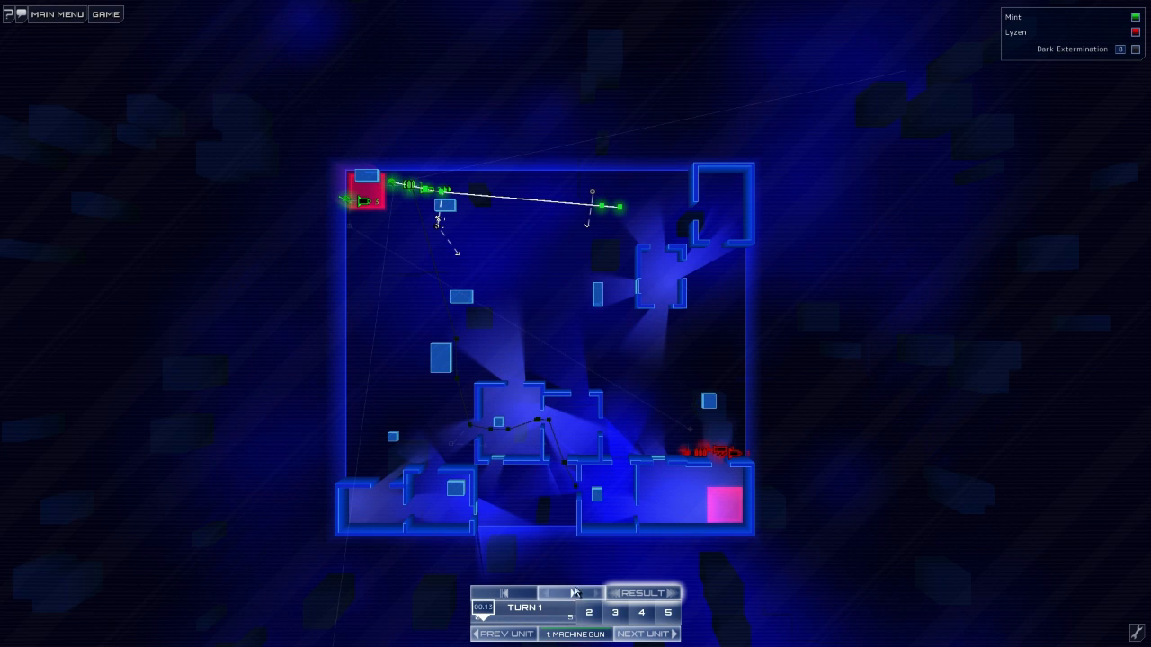
click(575, 608)
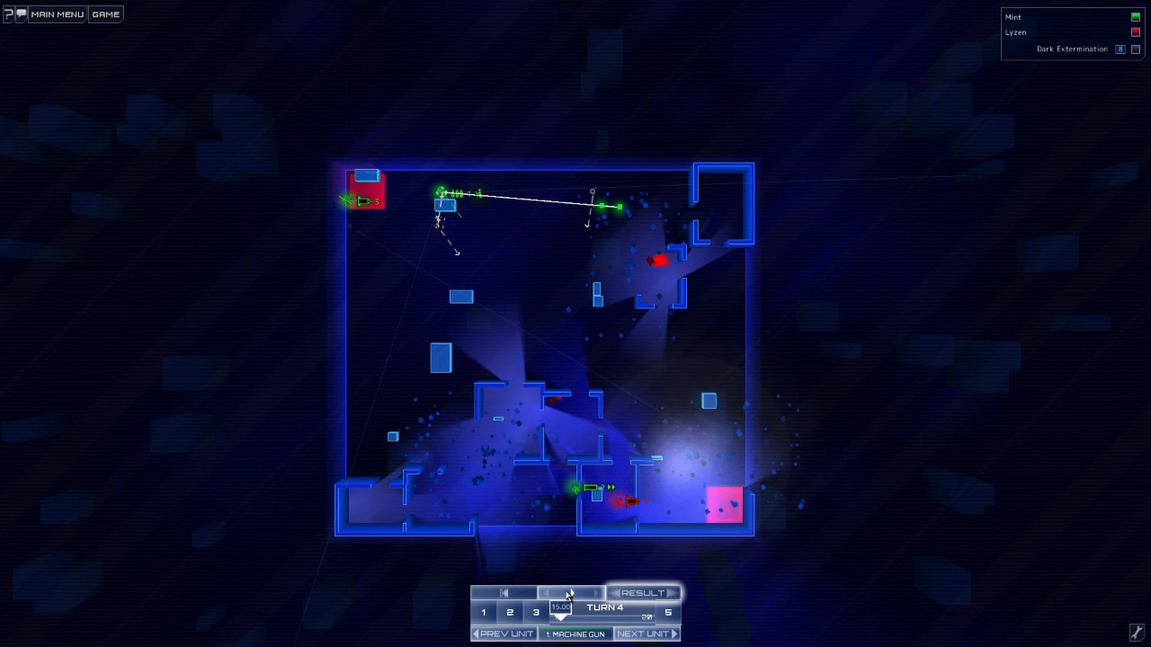
click(568, 596)
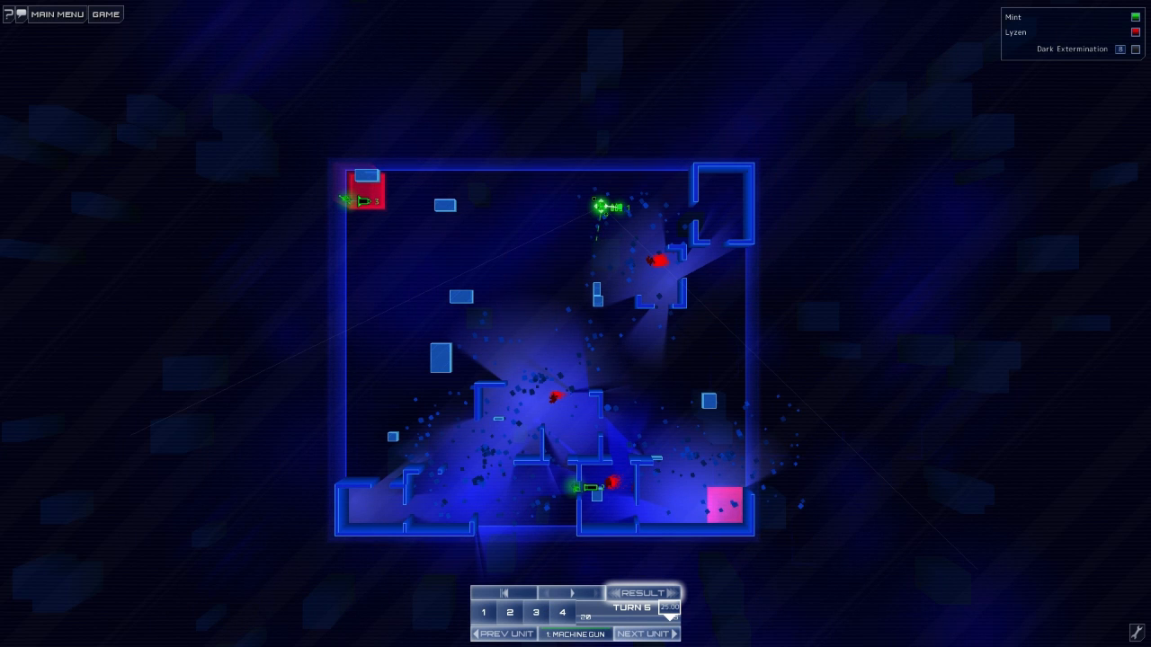
mouse_move(71, 67)
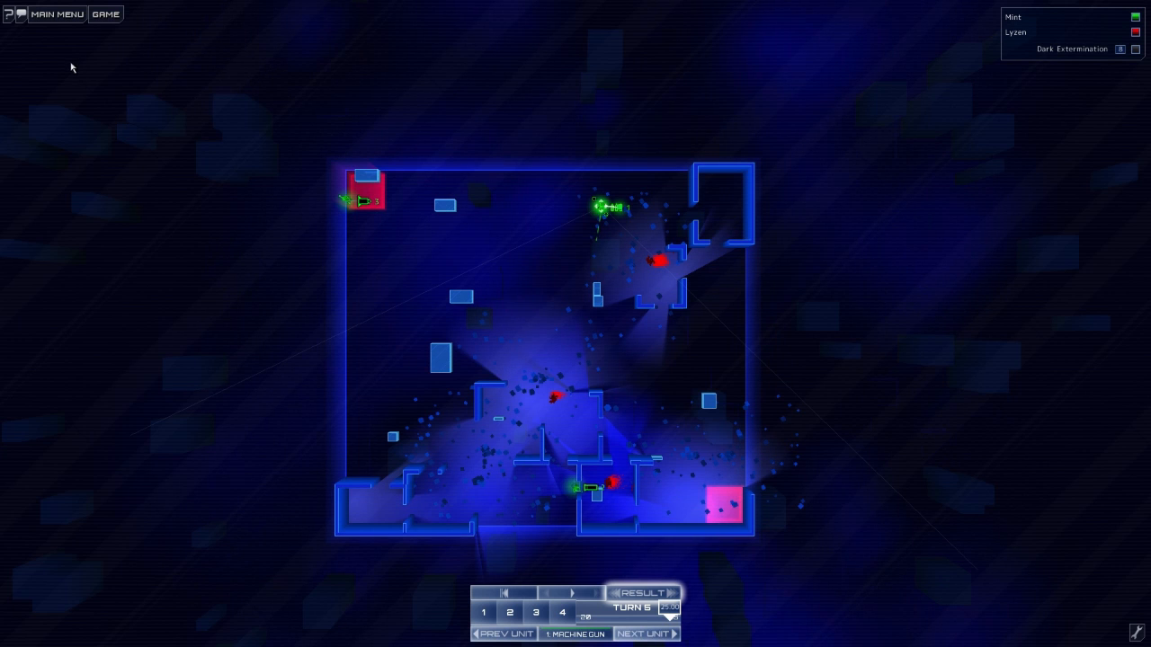
Step: Quit the hotseat game and leave the results screen for the main menu
click(57, 14)
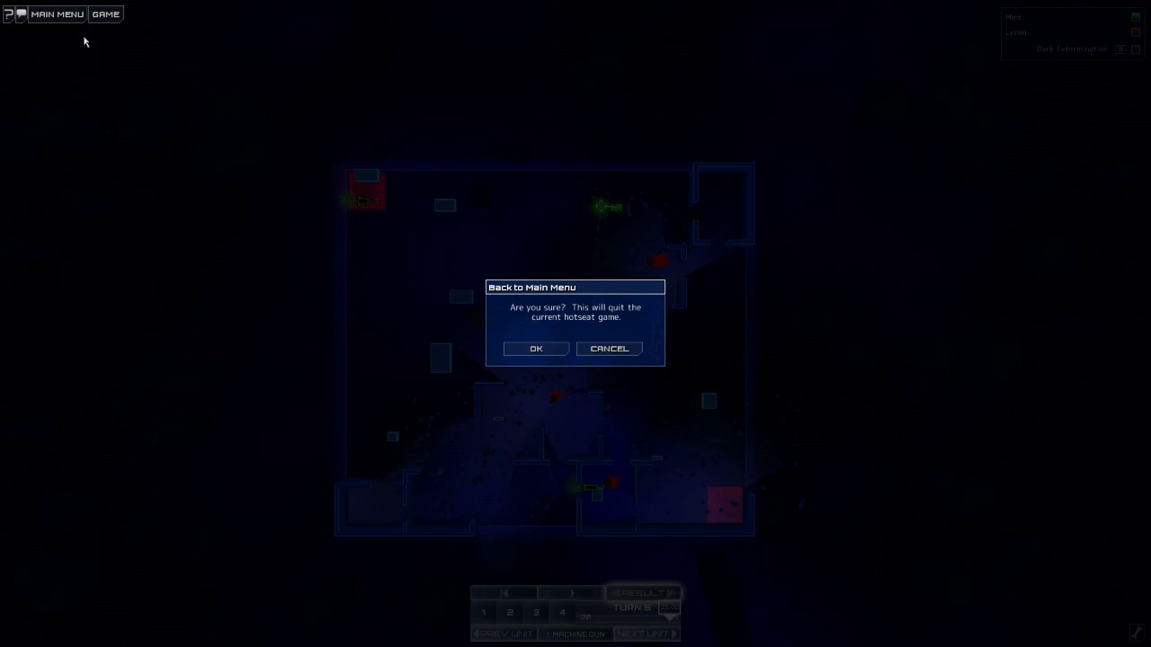
click(609, 348)
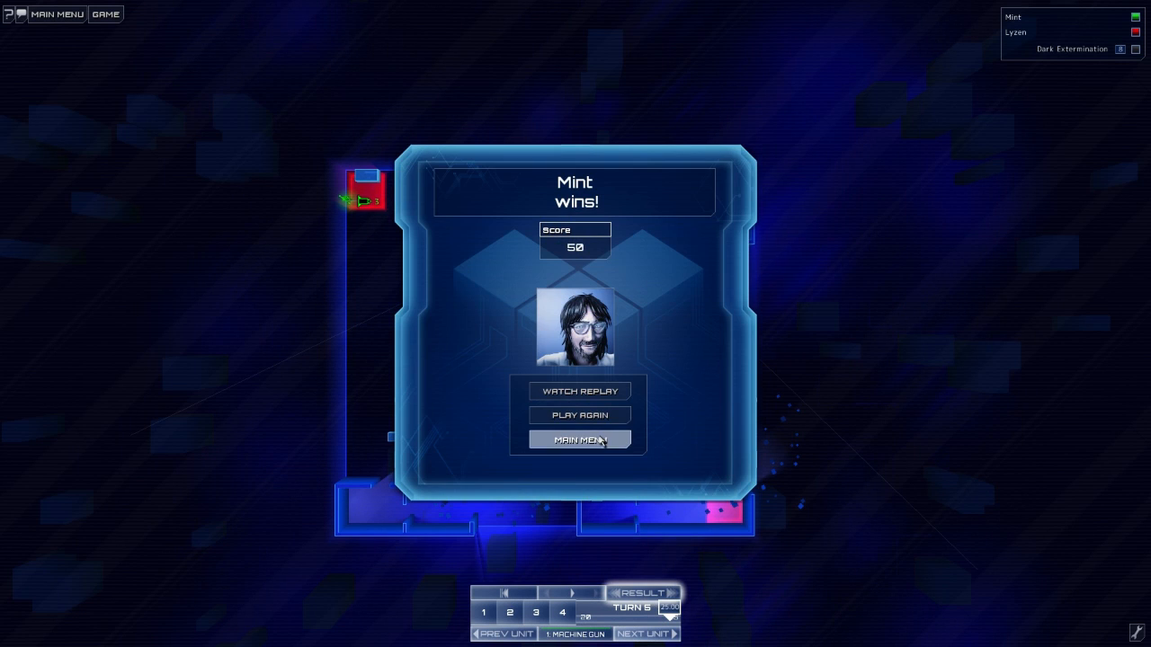
click(578, 440)
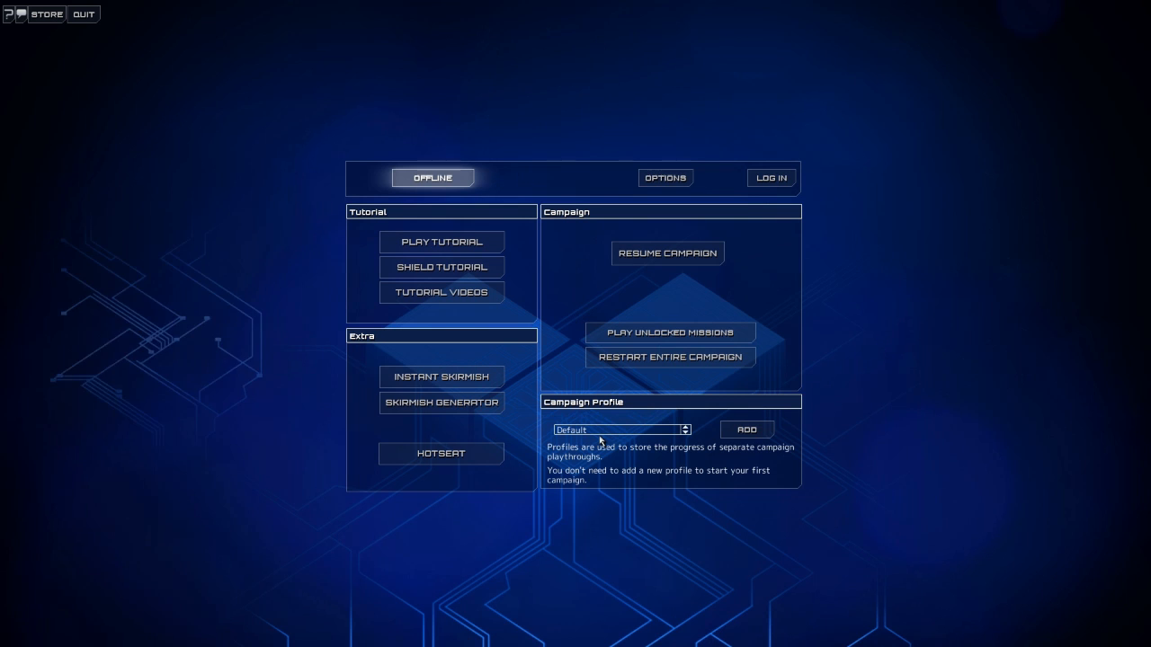
mouse_move(441, 404)
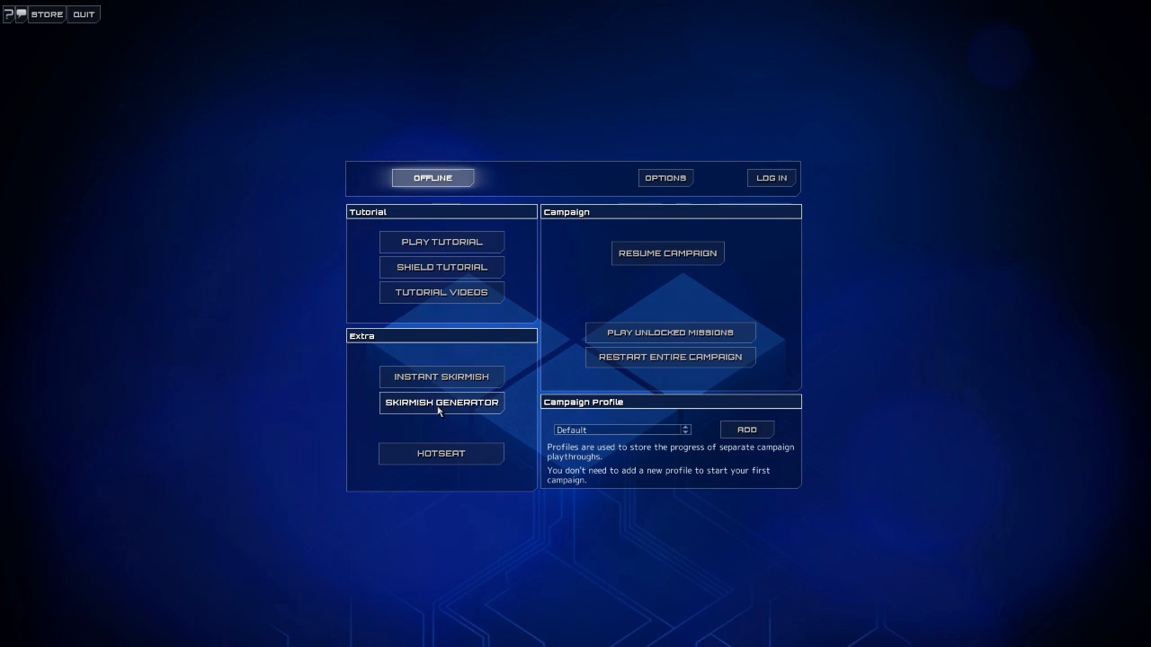
Step: Cancel the skirmish settings, pick Light Extermination mode, and launch the instant hotseat game
click(441, 403)
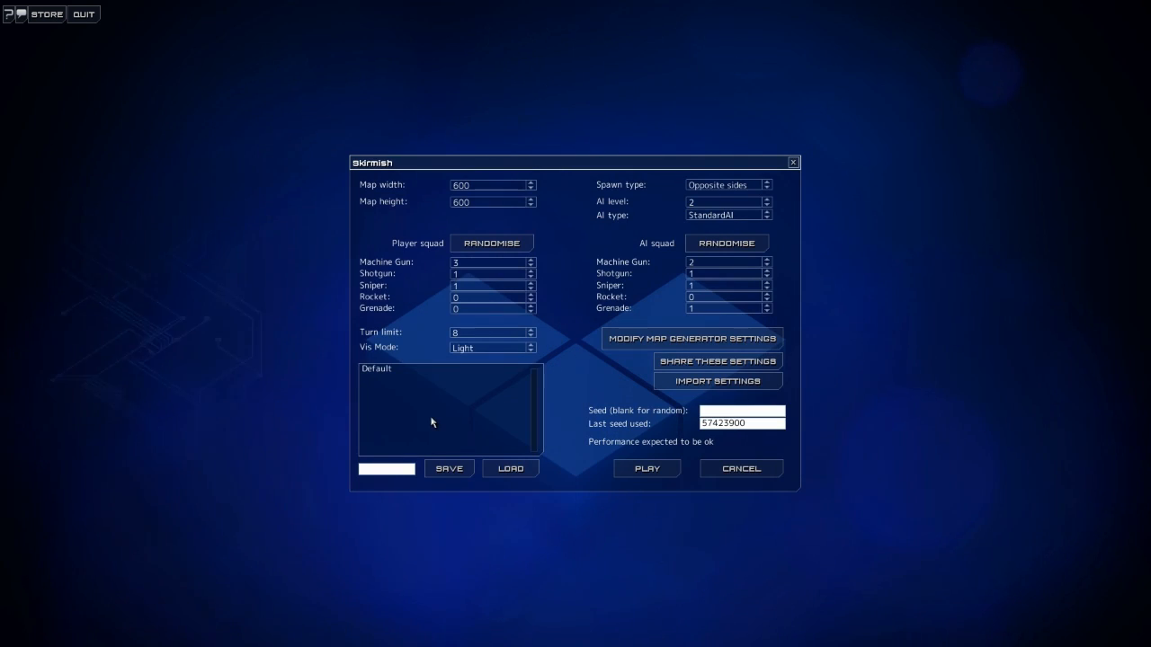
click(490, 347)
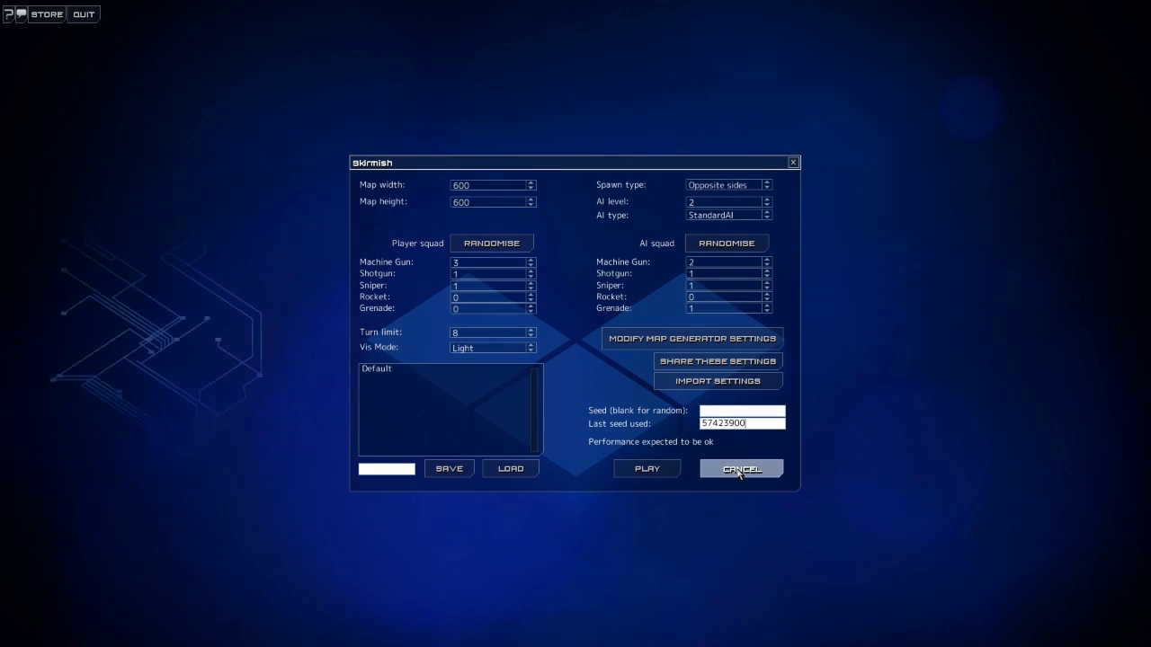
click(741, 469)
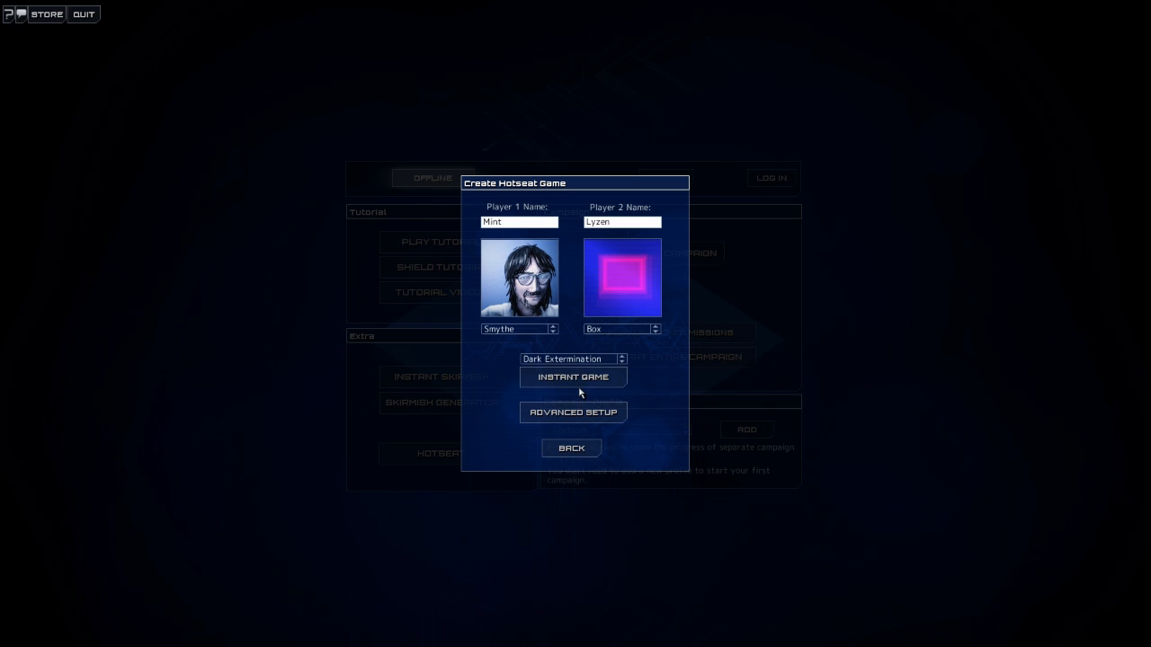
click(620, 355)
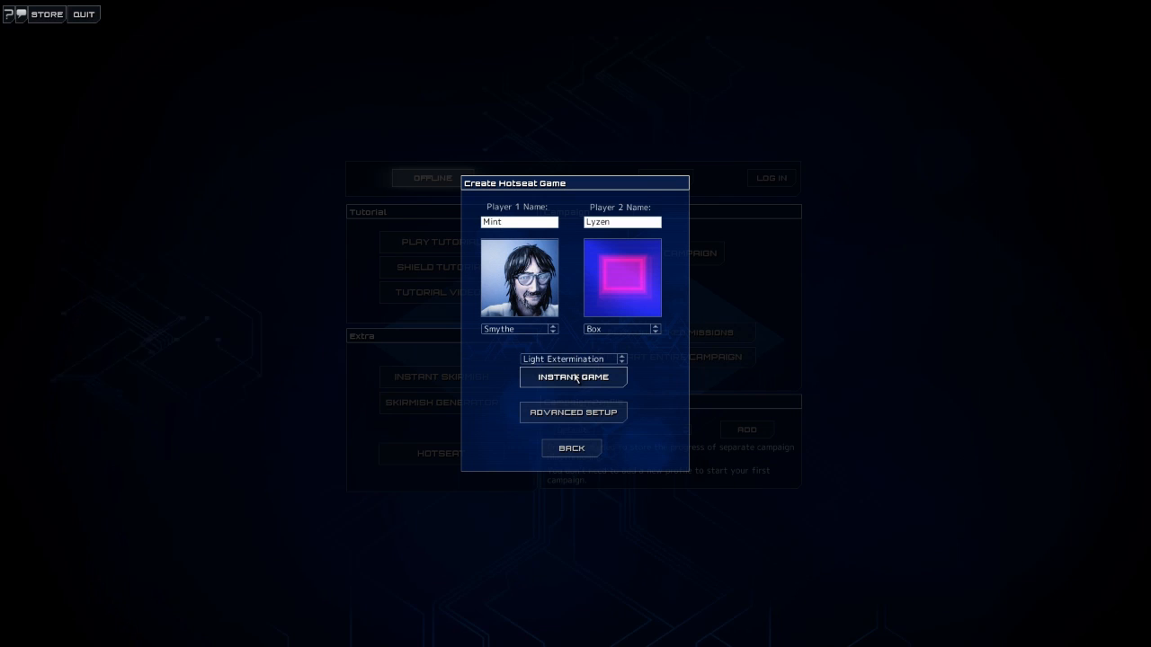
click(572, 377)
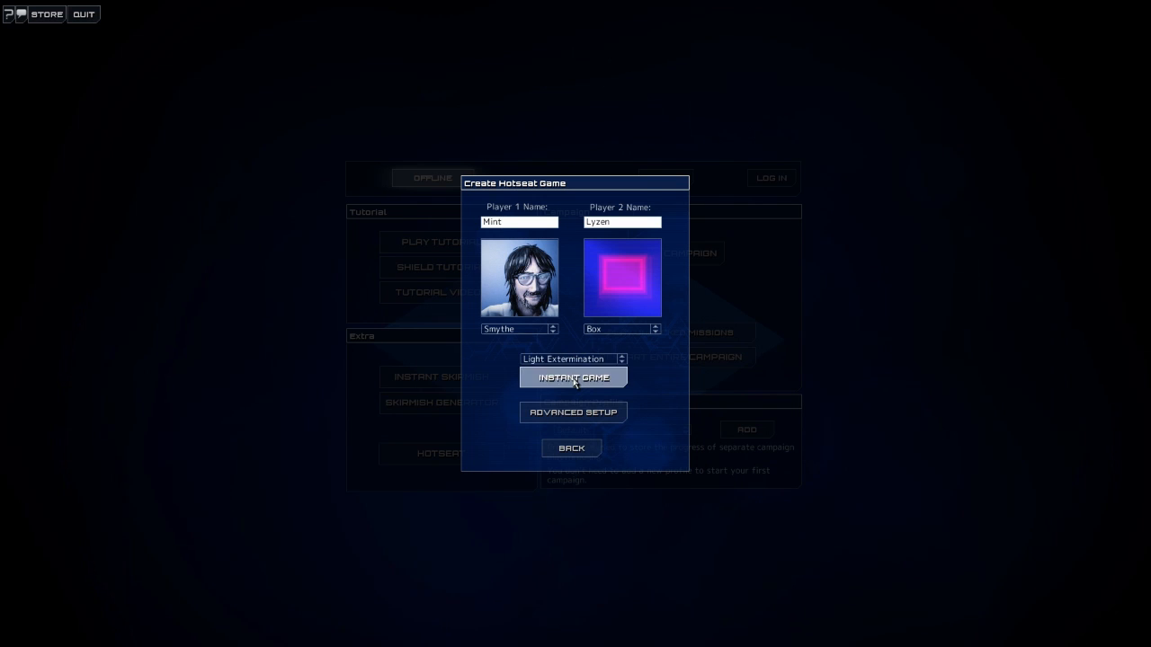
click(573, 378)
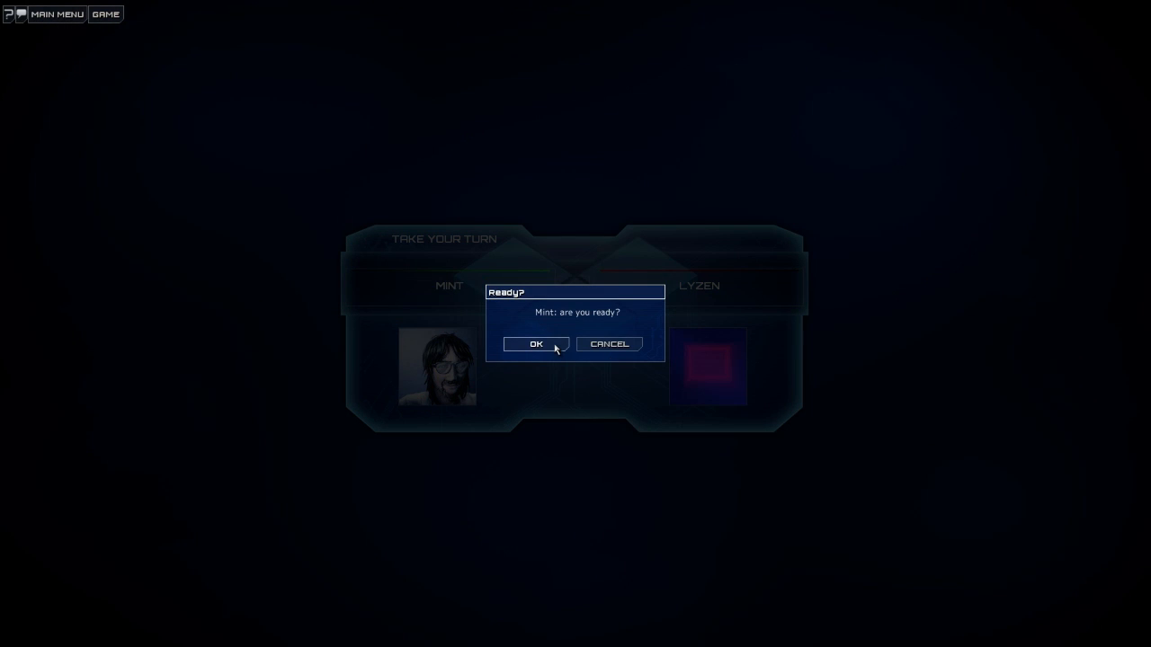
mouse_move(605, 395)
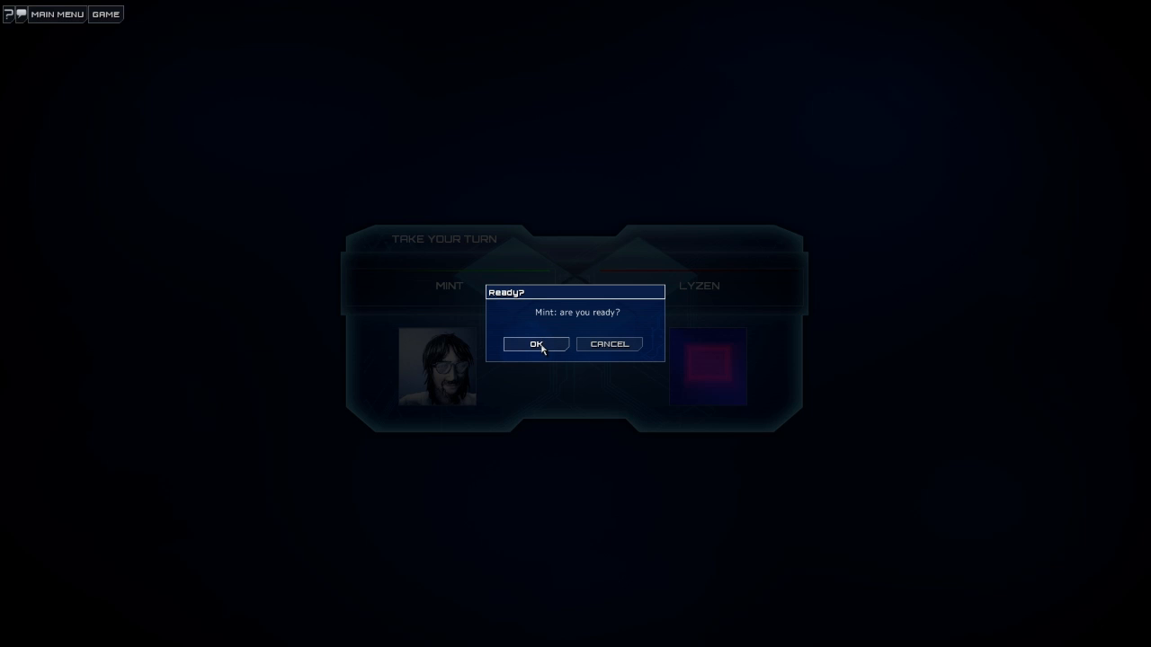
Step: Confirm Mint is ready, select the grenadier and top-room machine gunner, then start submitting turn 1
click(535, 343)
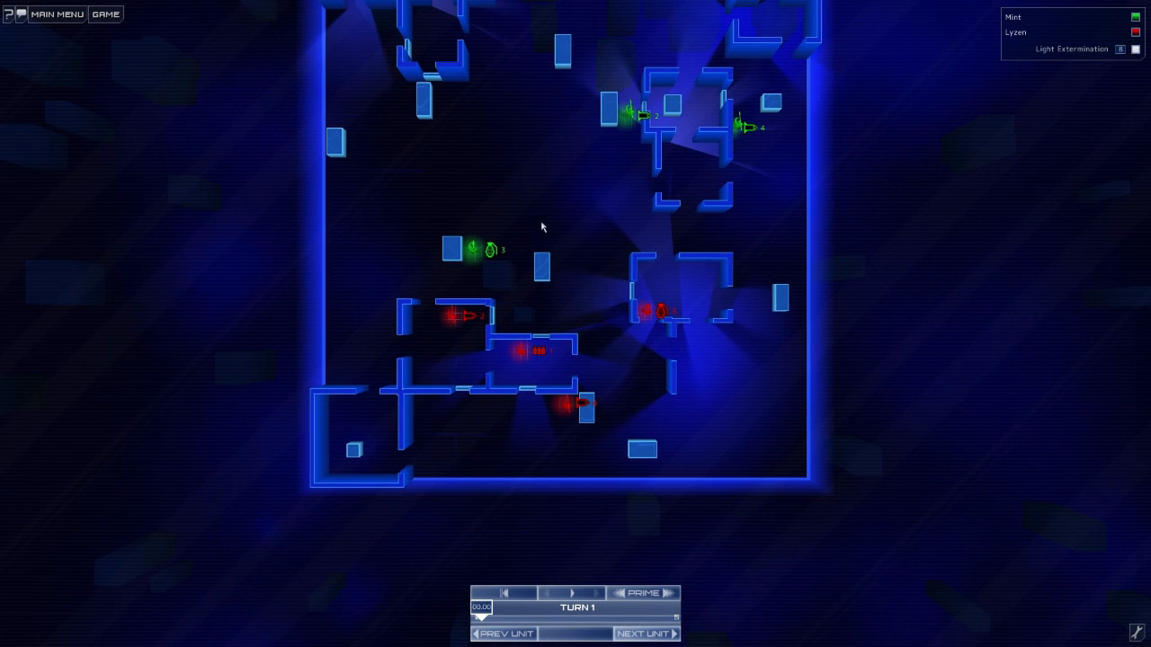
click(468, 248)
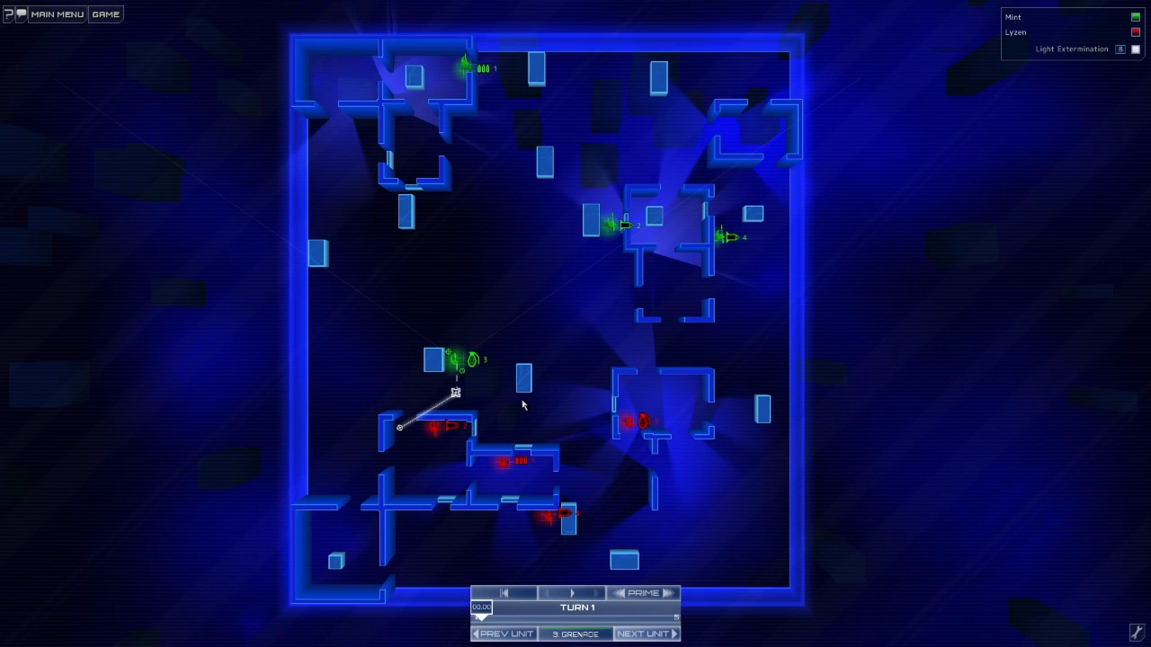
mouse_move(650, 264)
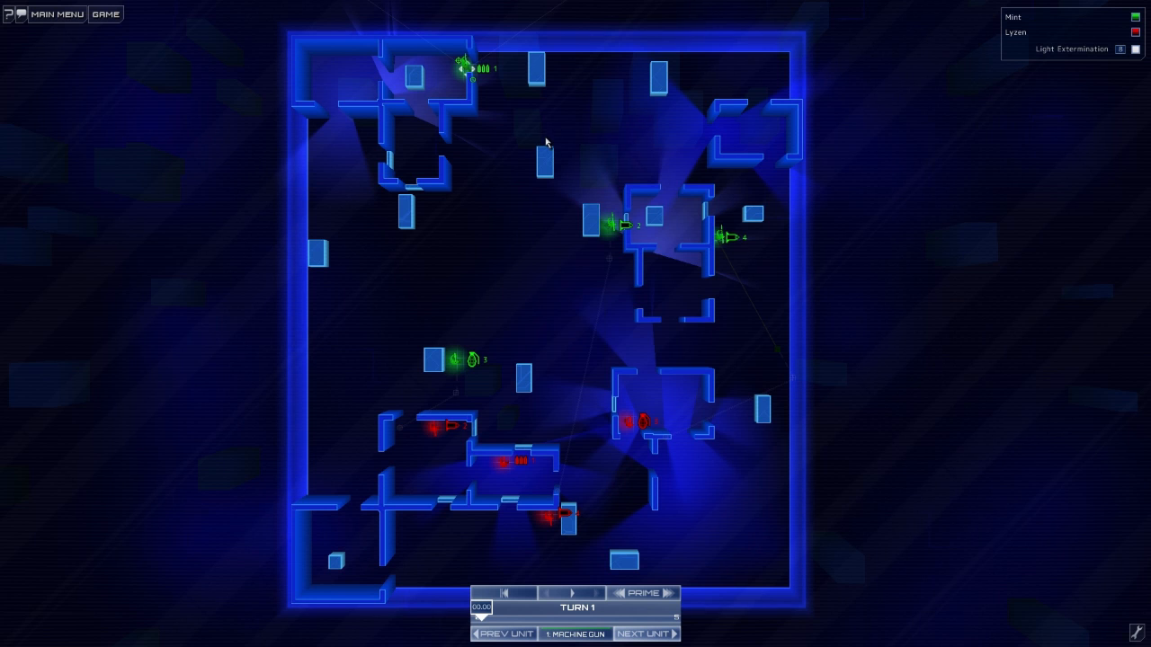
click(542, 155)
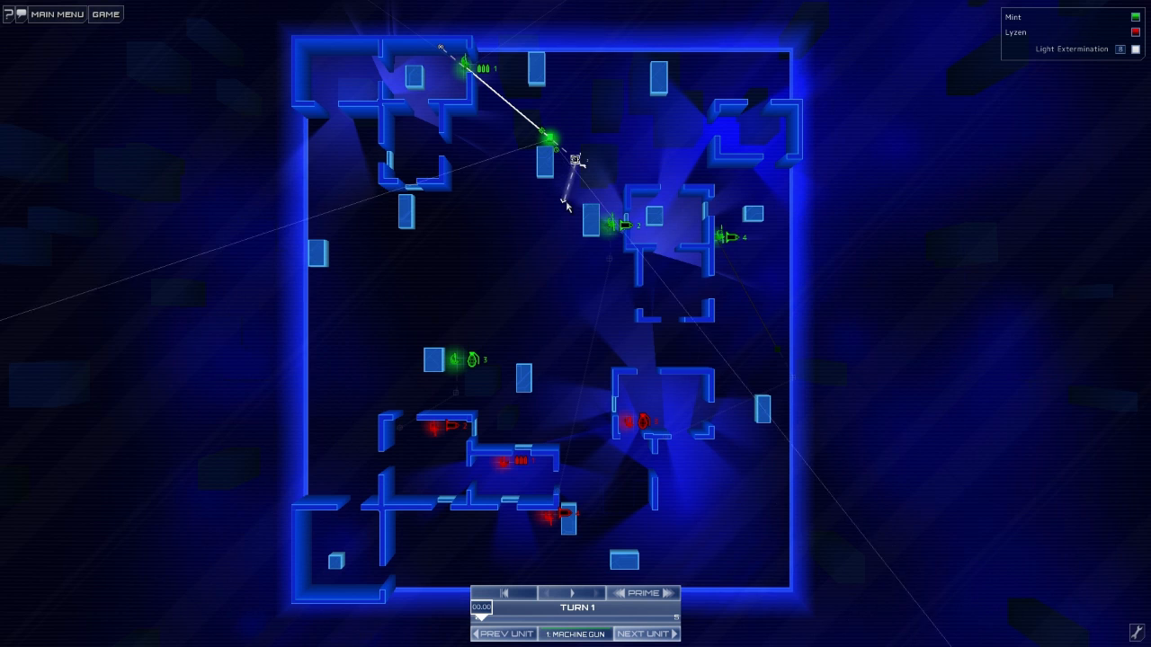
click(633, 612)
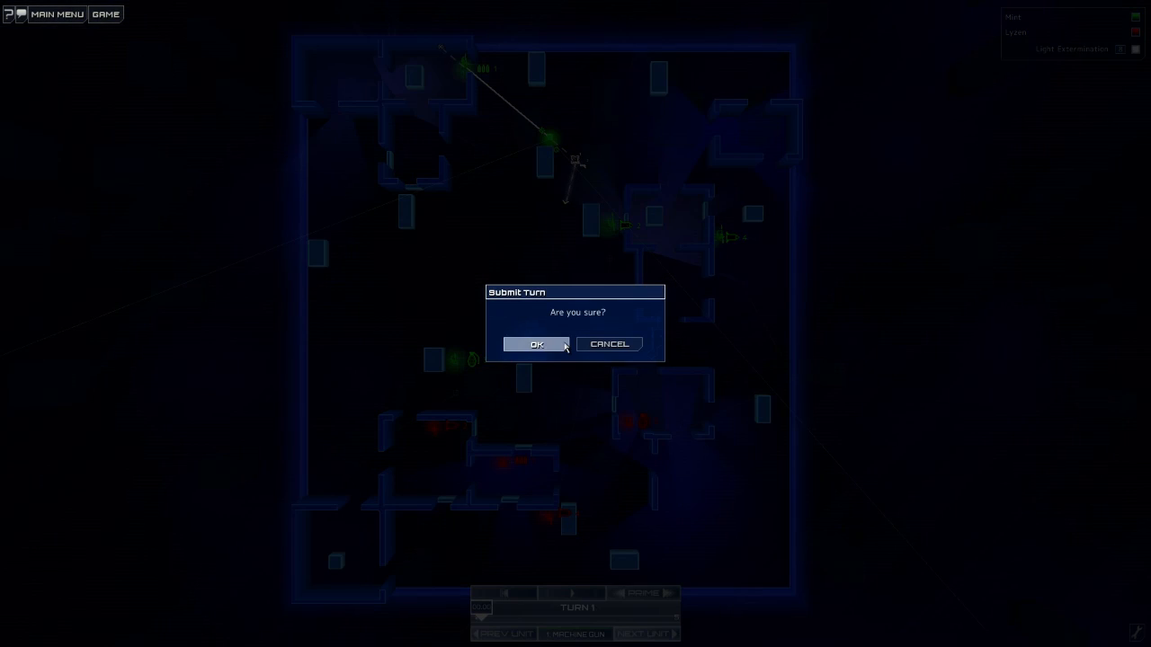
Step: Submit Mint's turn, then give Lyzen's rocket unit a waypoint and aim toward the top-left room
click(538, 343)
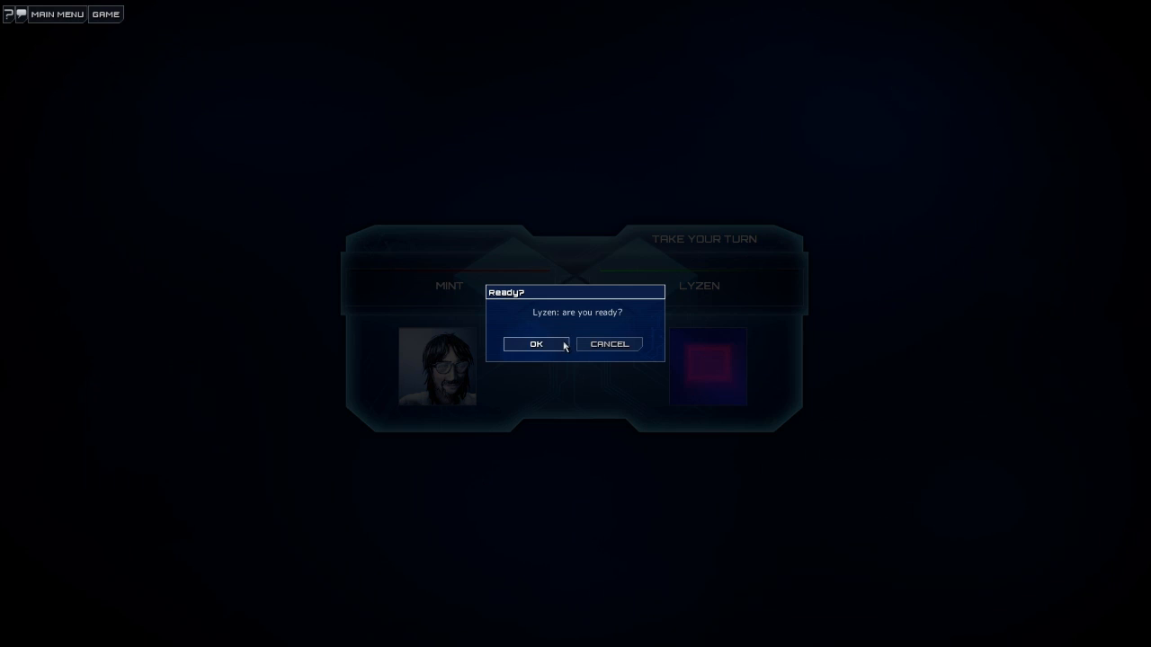
click(536, 344)
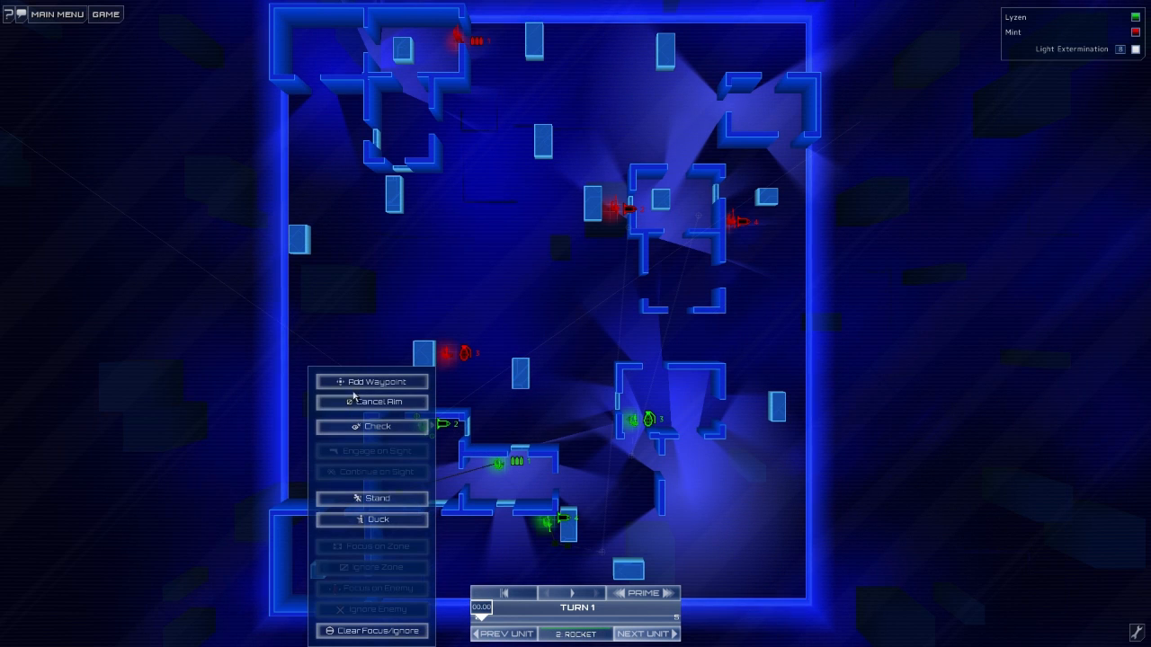
click(370, 381)
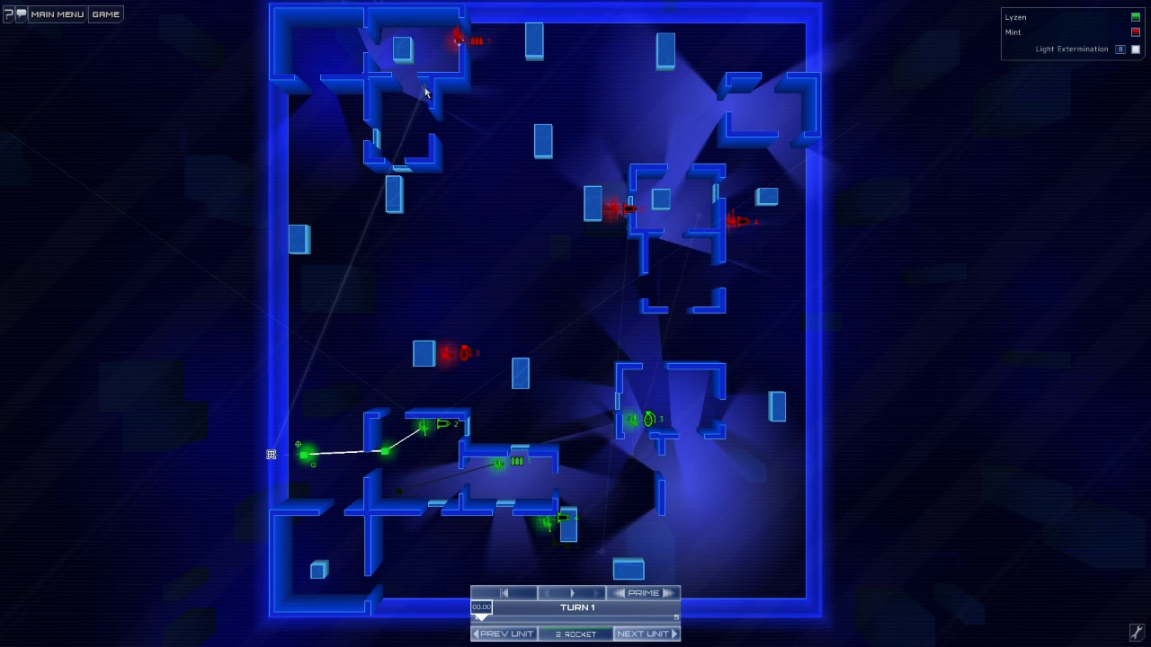
click(582, 609)
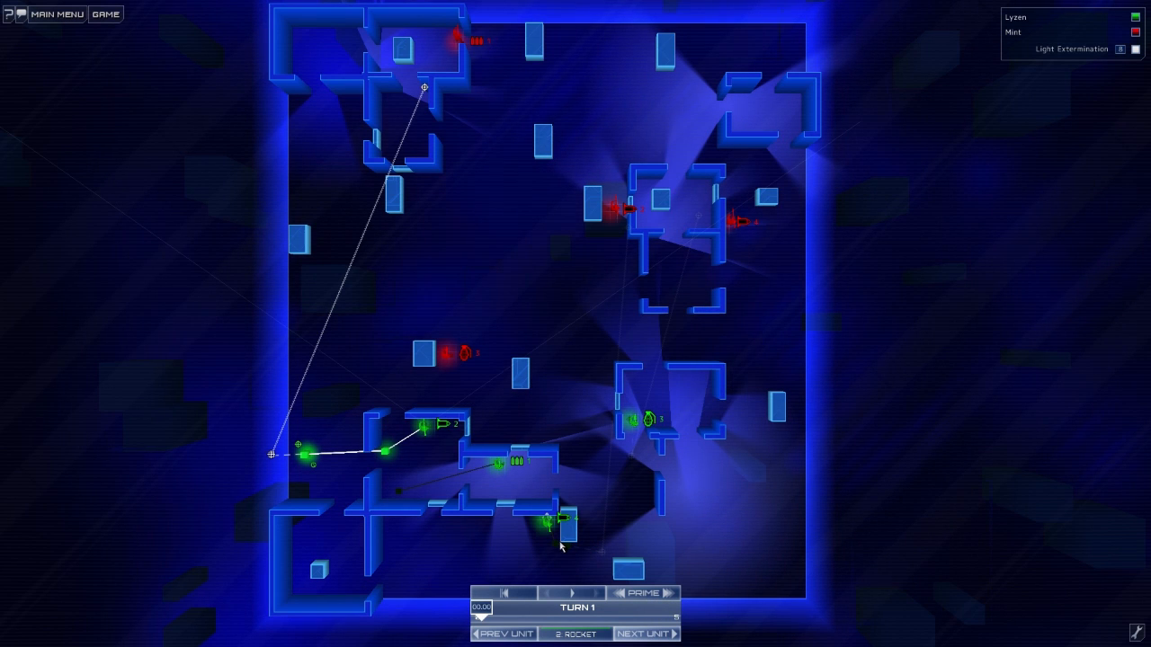
Step: Route Lyzen's machine gunner to a new waypoint and have it stand there
click(562, 608)
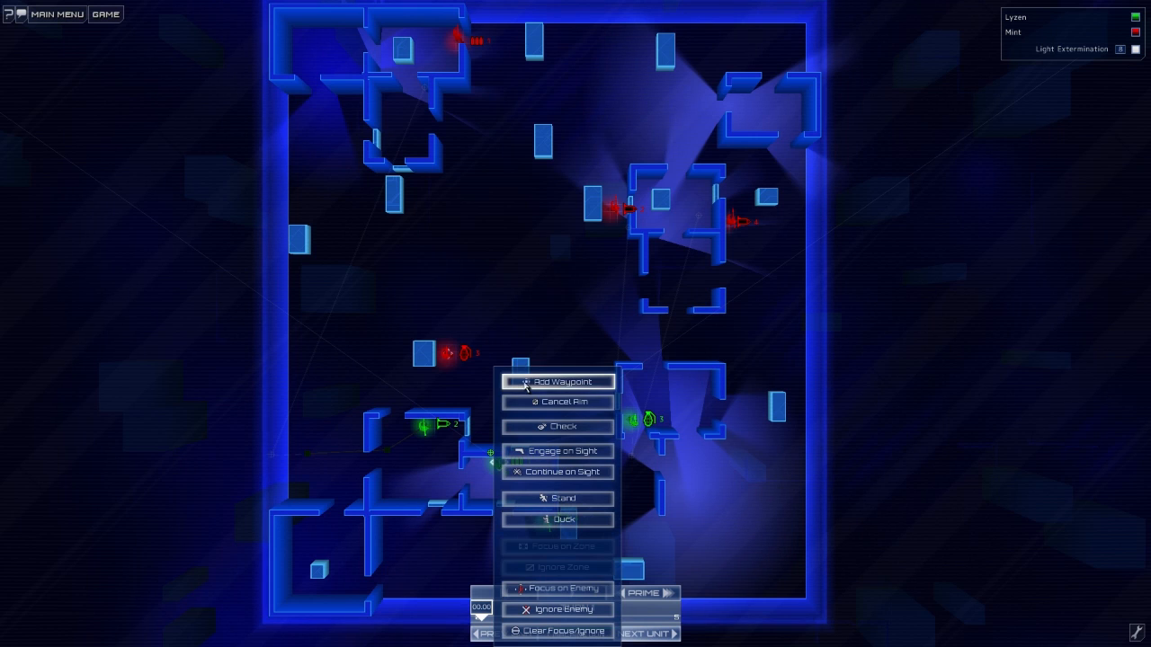
click(558, 382)
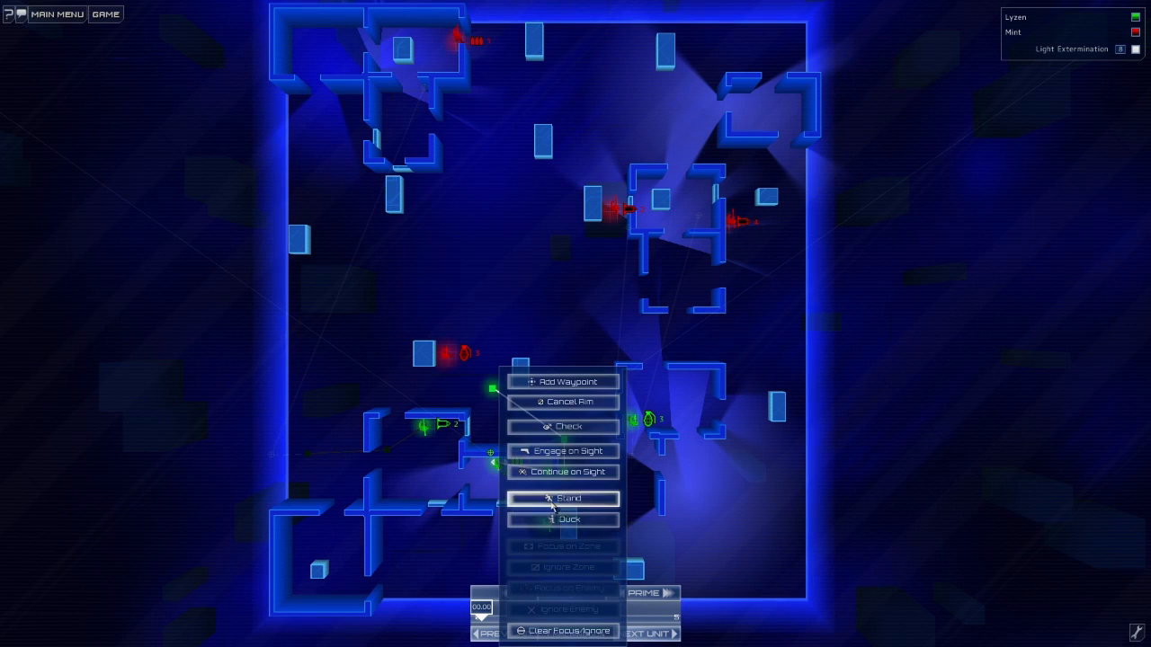
click(563, 499)
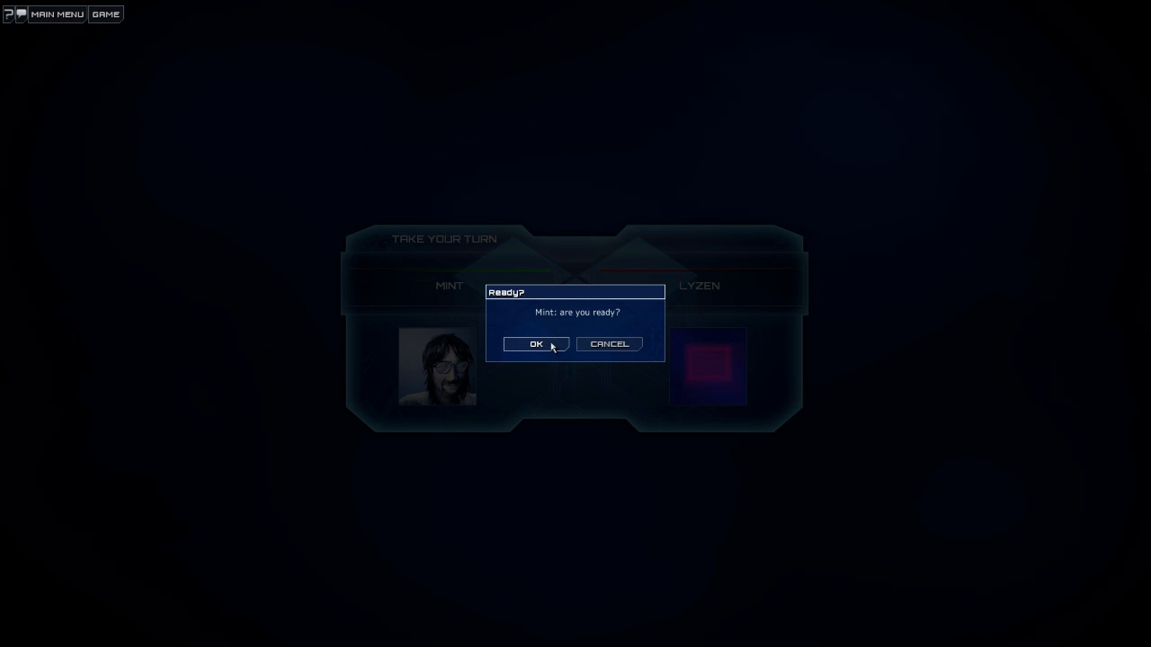
Step: Replay turn one as Mint, then plan the grenadier's throw toward the central room and submit
click(536, 343)
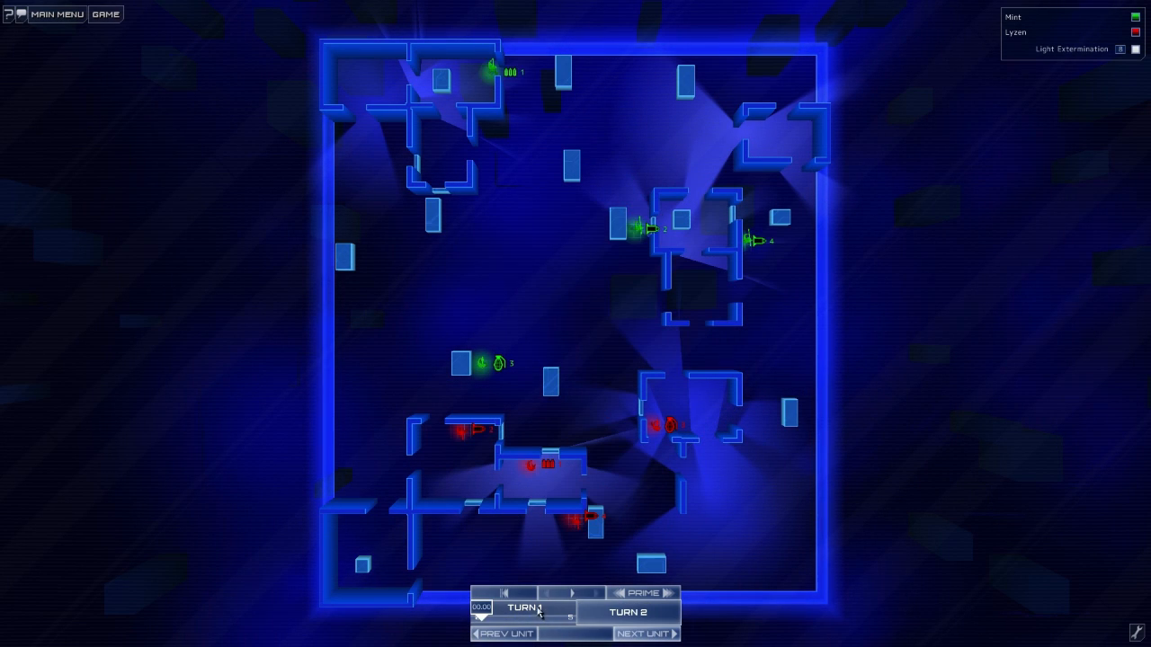
click(564, 608)
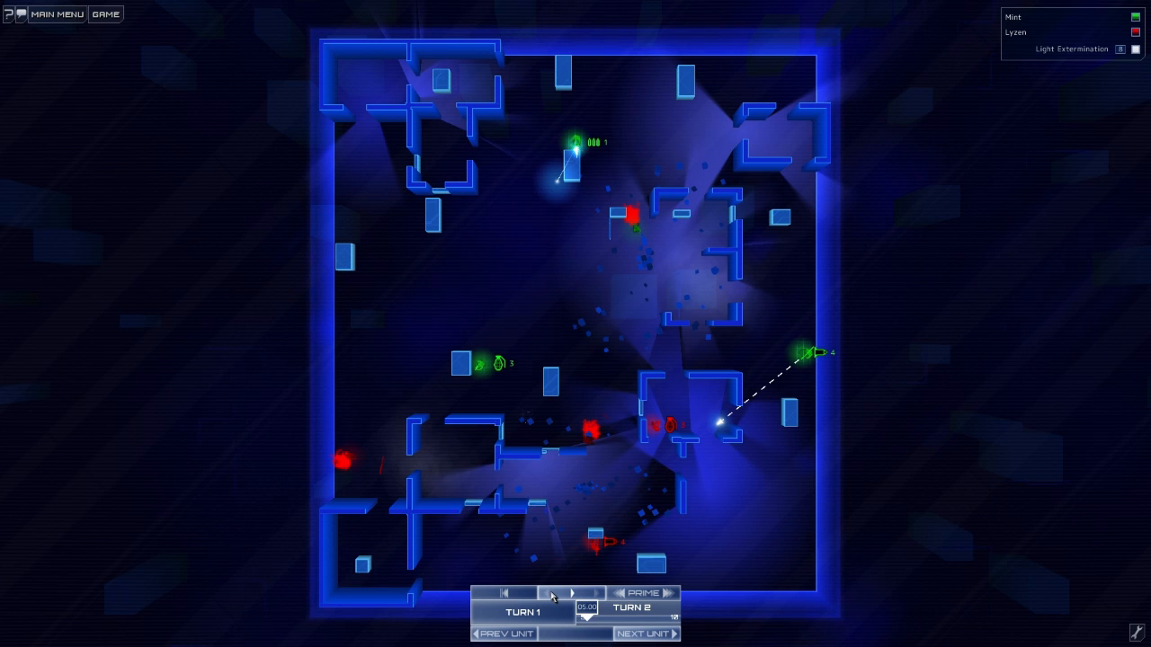
click(561, 595)
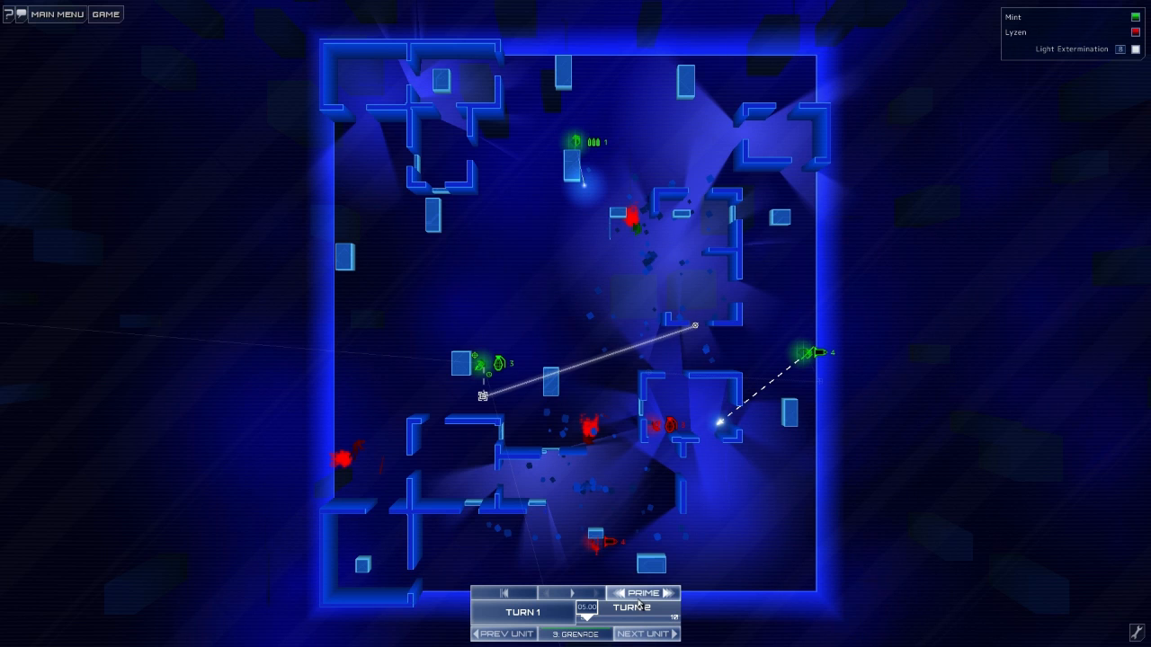
click(660, 593)
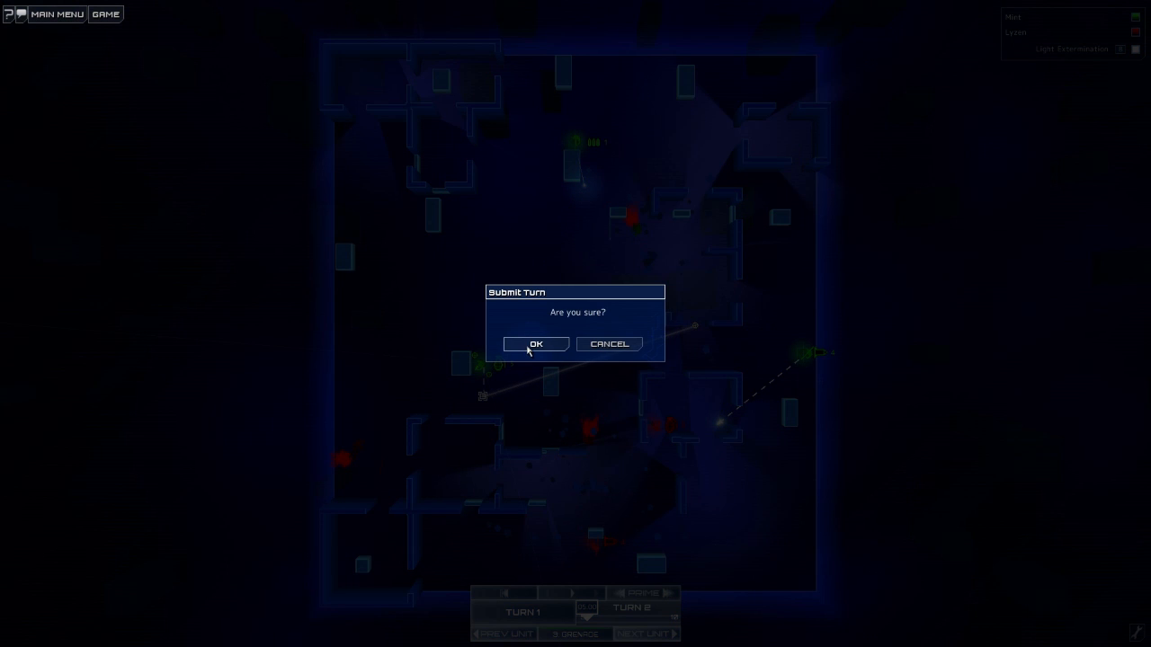
click(535, 345)
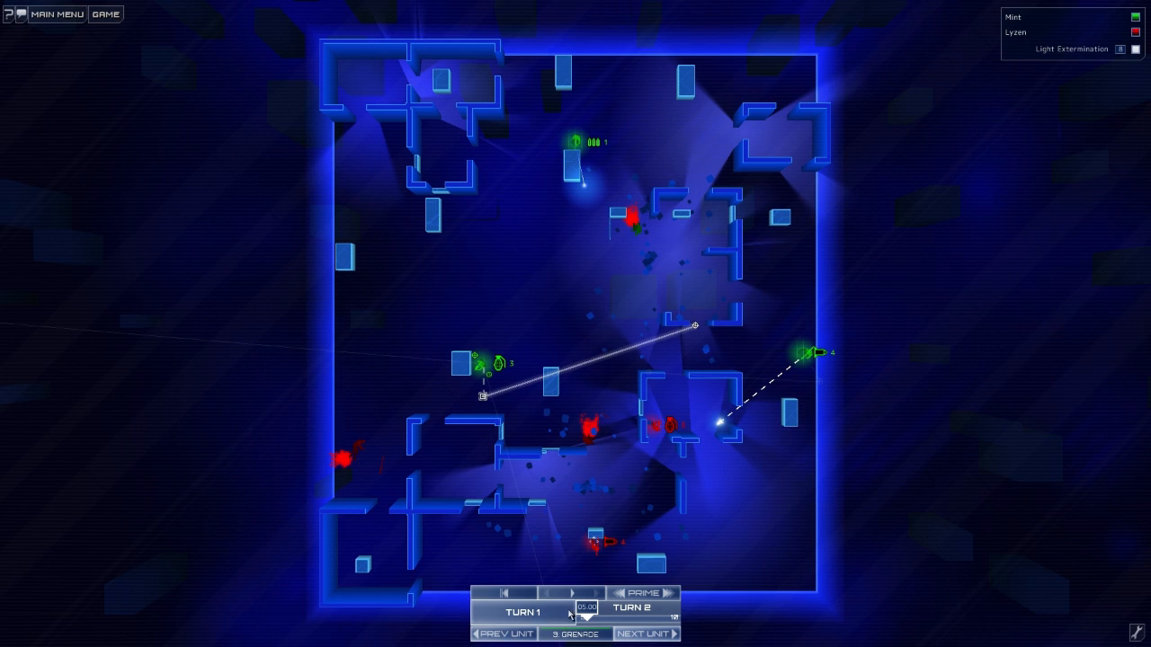